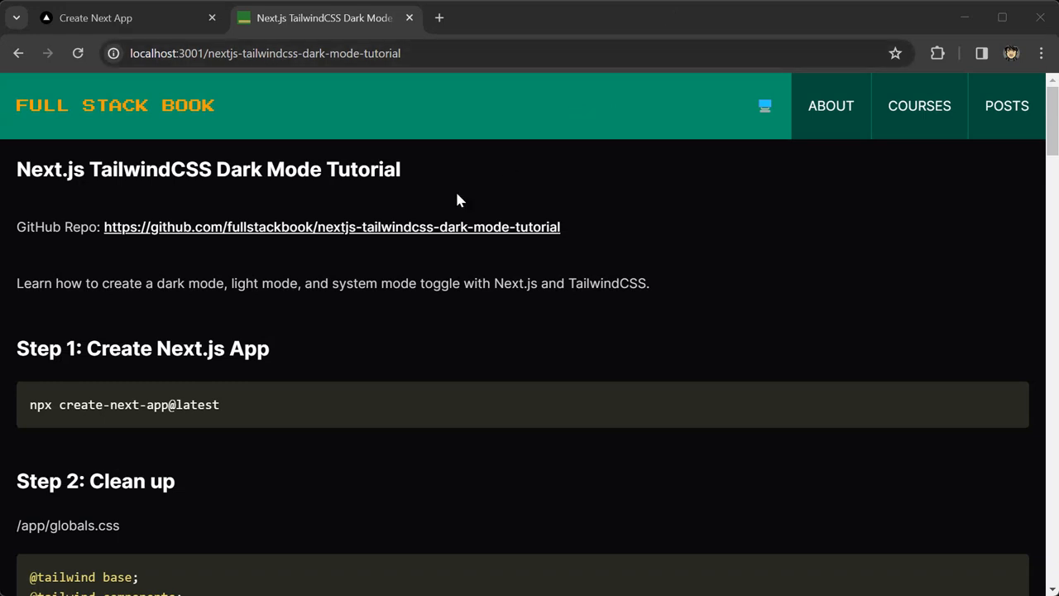
mouse_move(206, 301)
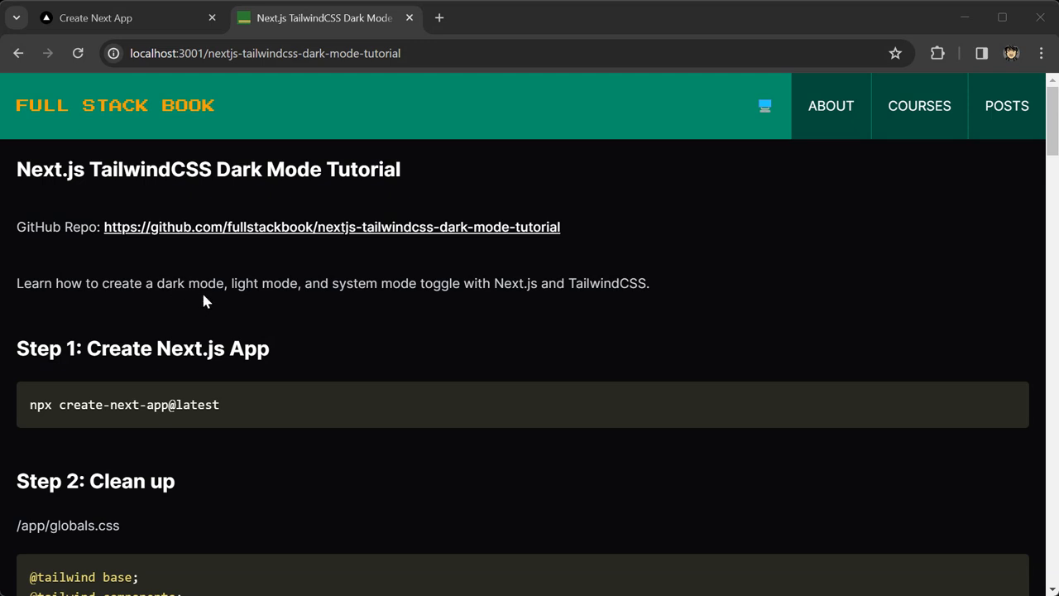
mouse_move(394, 306)
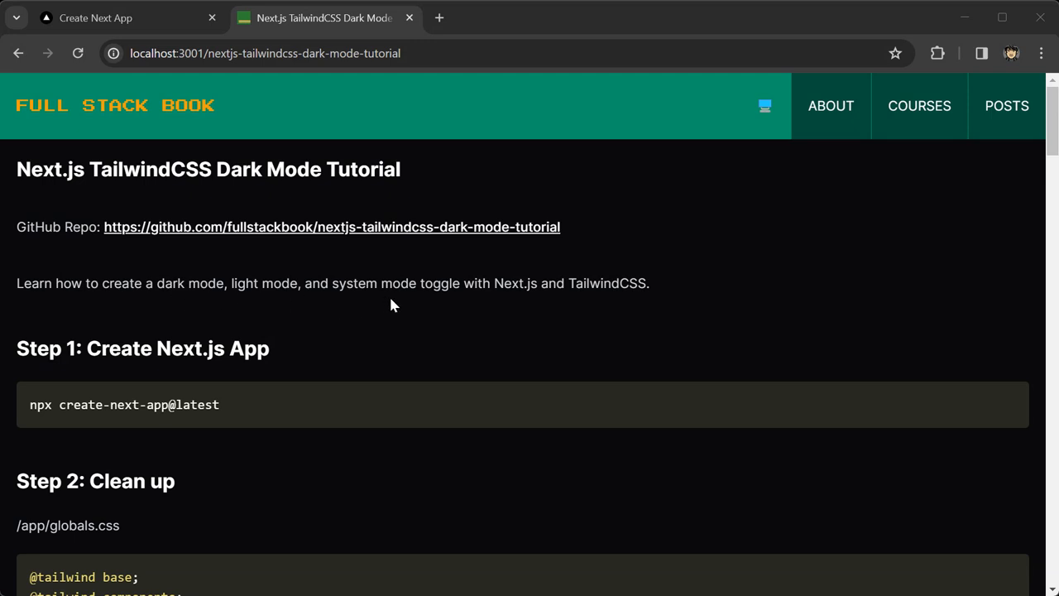
mouse_move(466, 301)
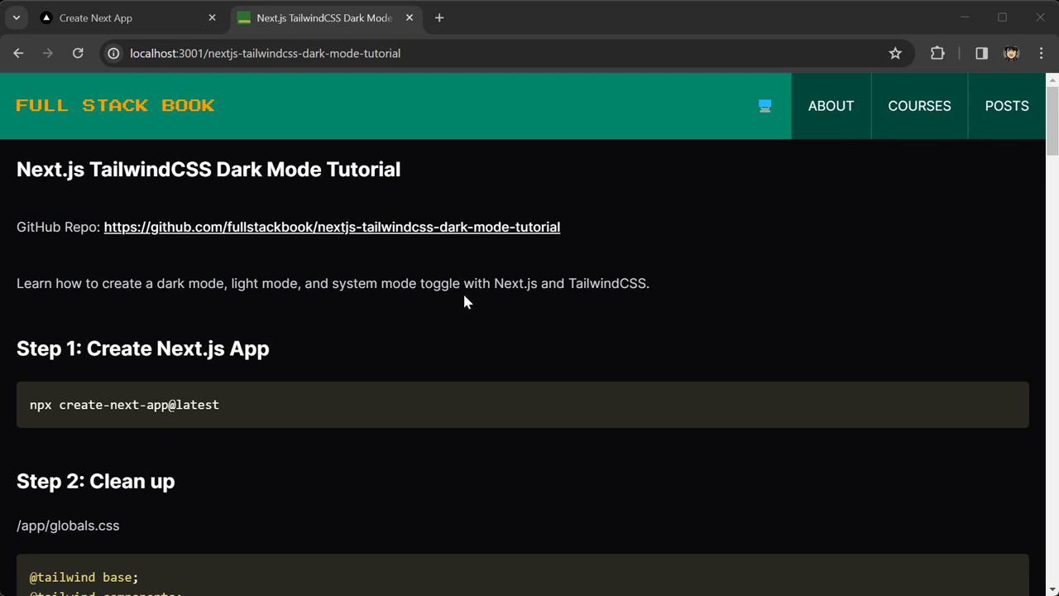
mouse_move(626, 322)
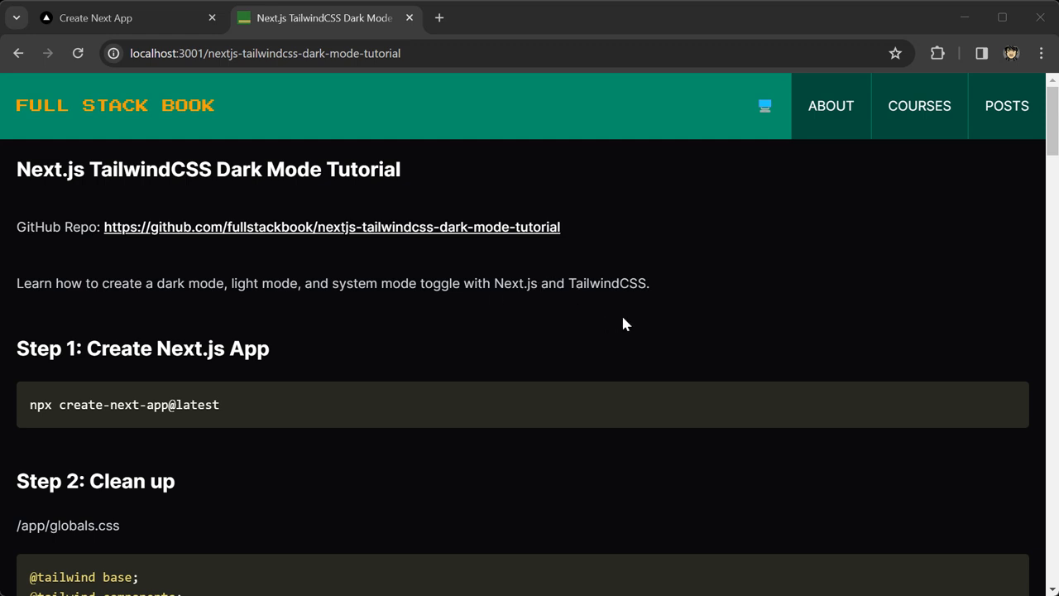
mouse_move(266, 229)
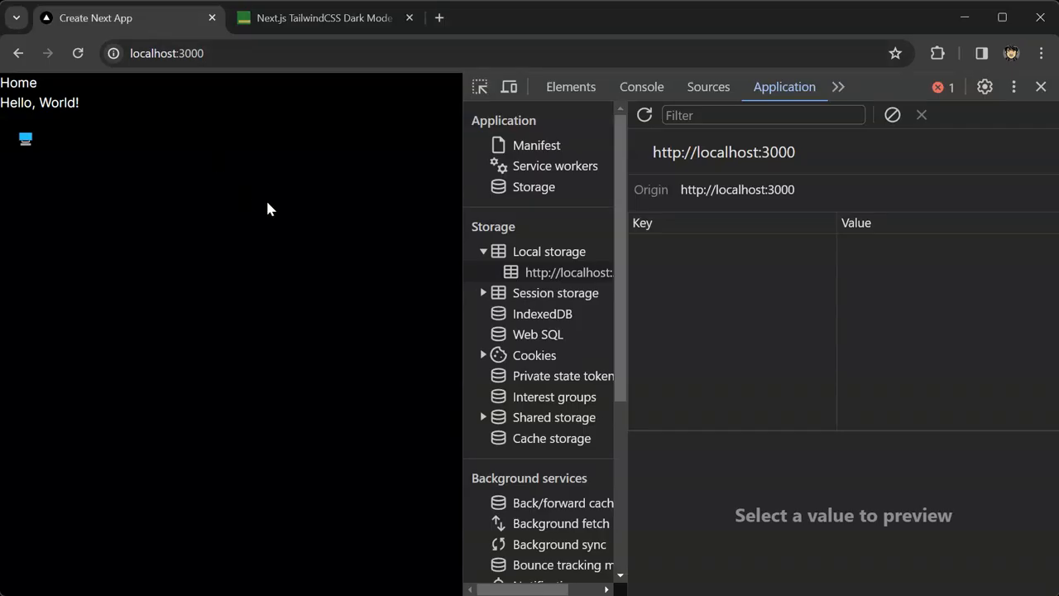
mouse_move(285, 215)
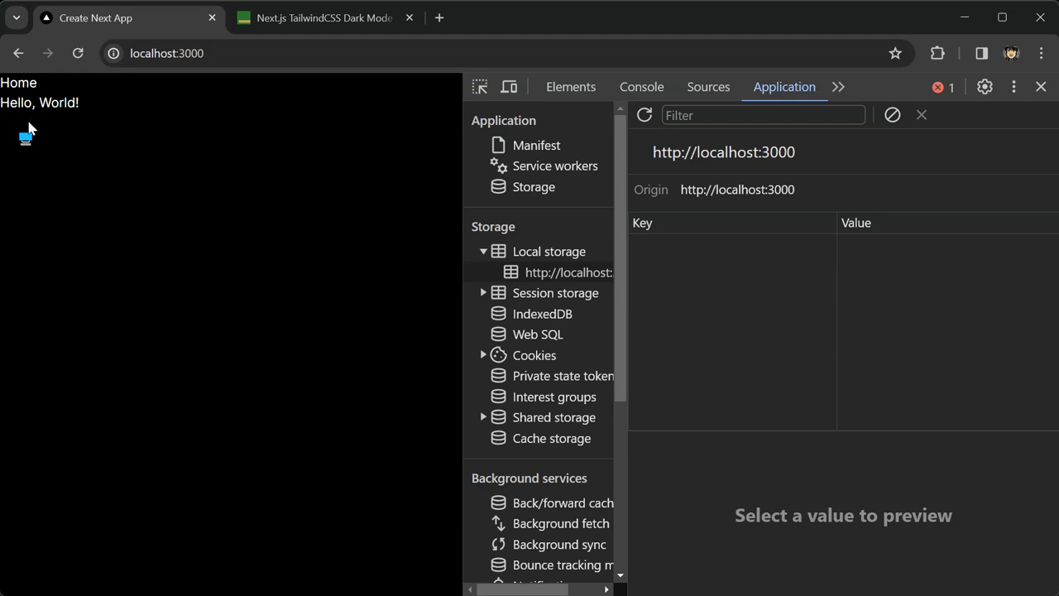
mouse_move(25, 146)
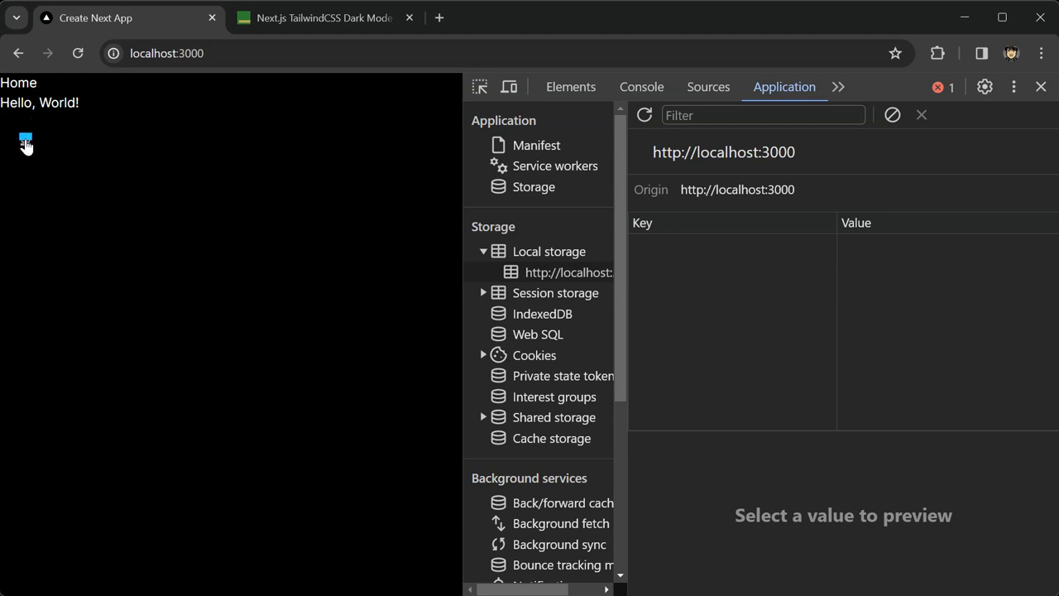
mouse_move(33, 147)
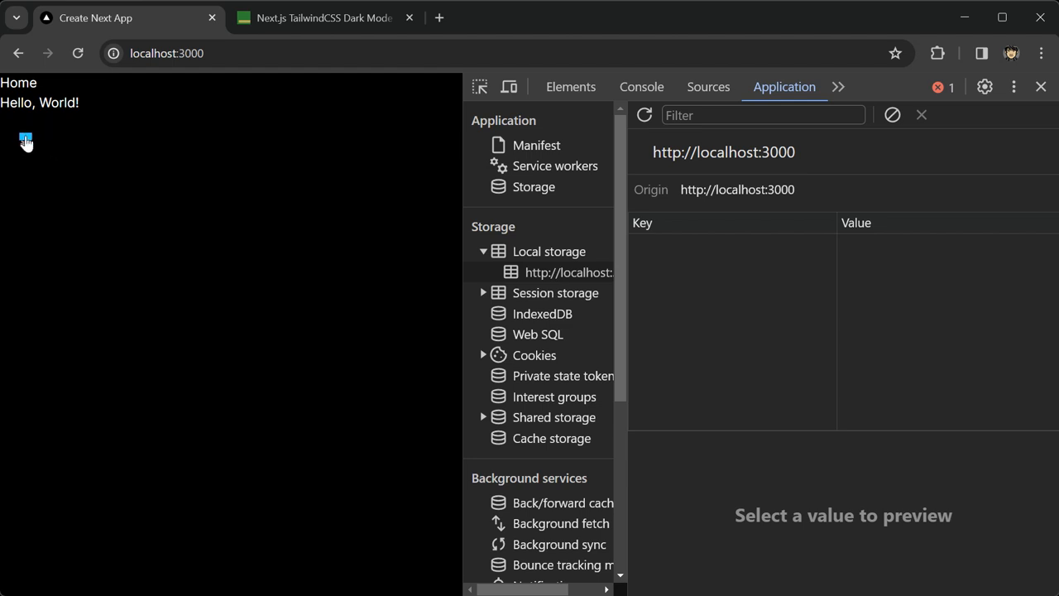
Step: Toggle the test app's theme to dark, then back to system, clearing the local storage entry
click(24, 139)
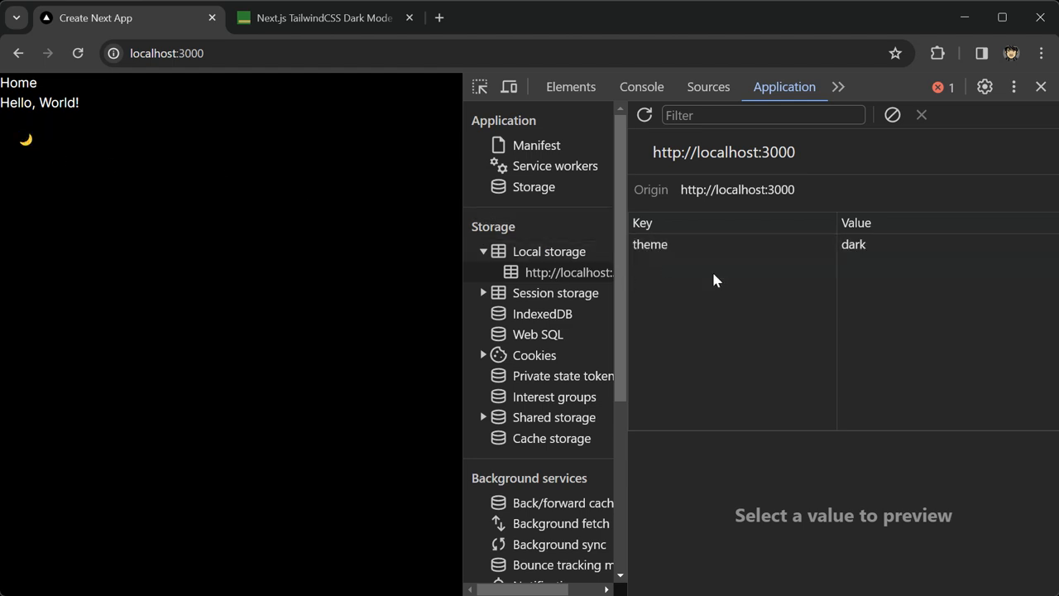
click(25, 139)
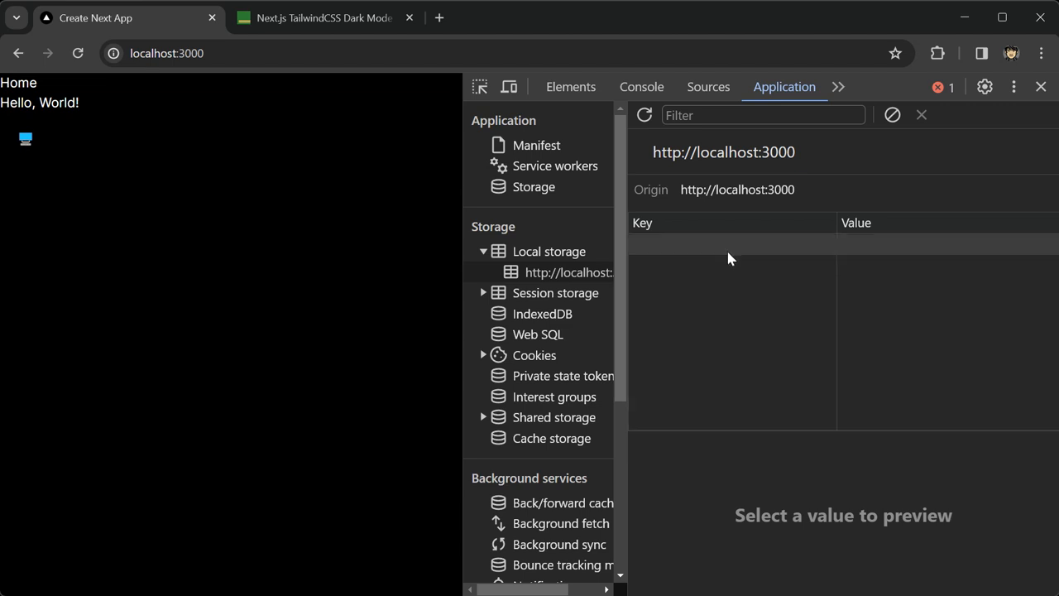
mouse_move(301, 116)
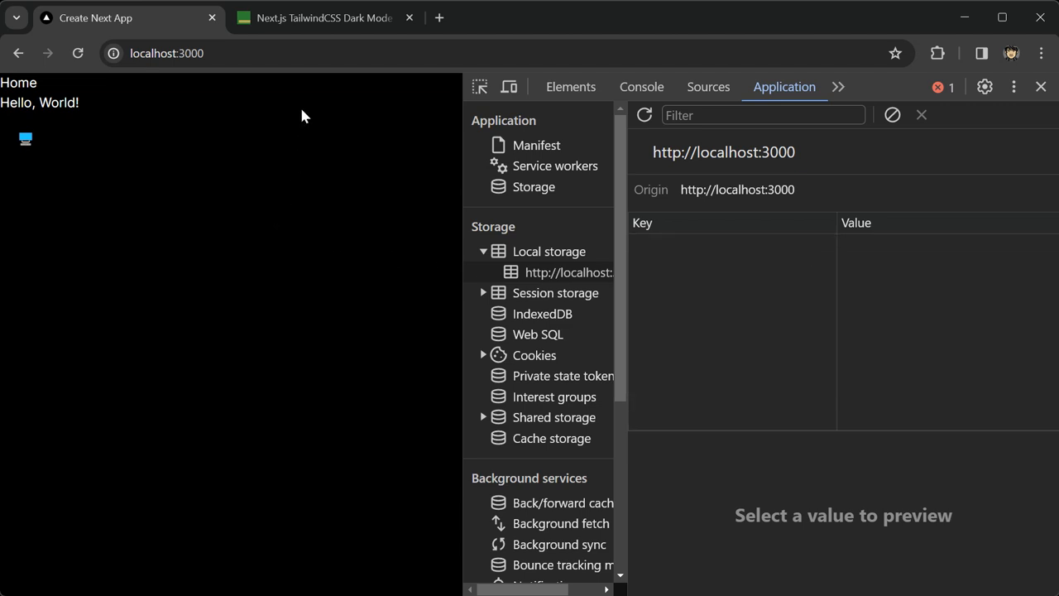
Step: Return to the Next.js TailwindCSS Dark Mode tutorial and scroll down to Step 2: Clean up
click(322, 17)
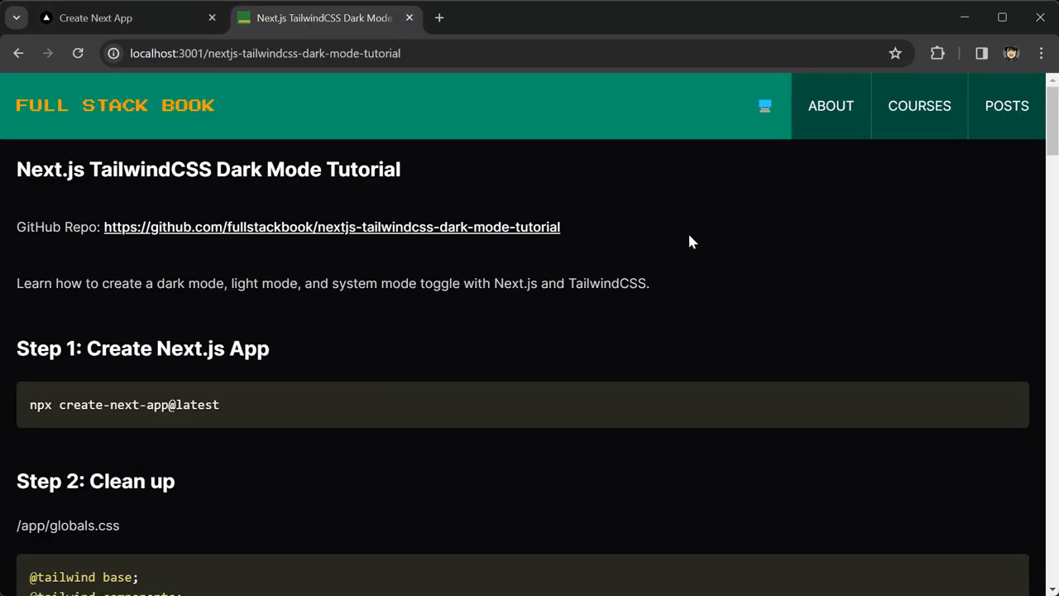
mouse_move(472, 346)
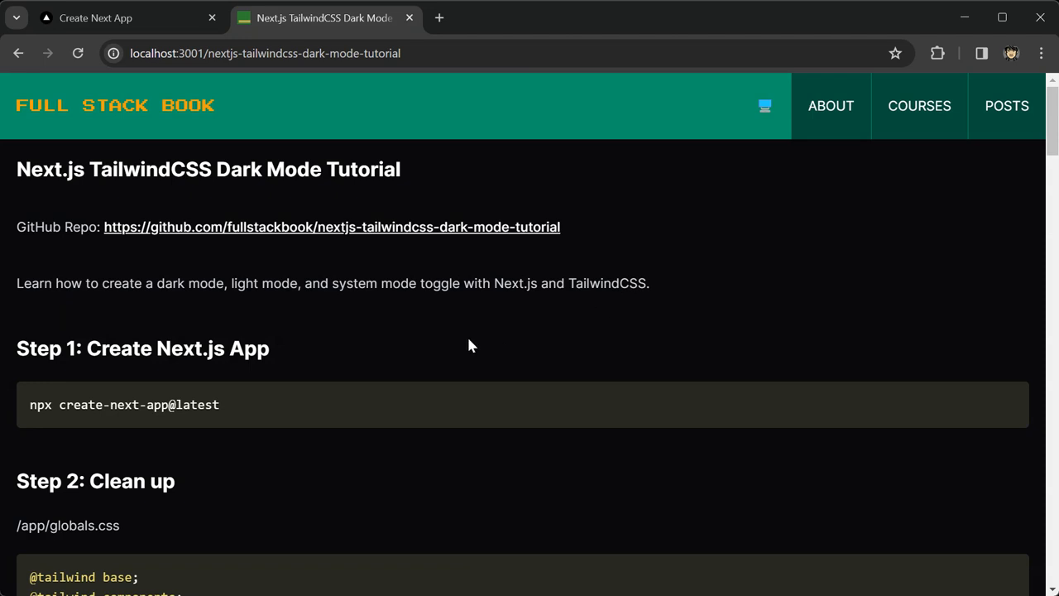
mouse_move(432, 265)
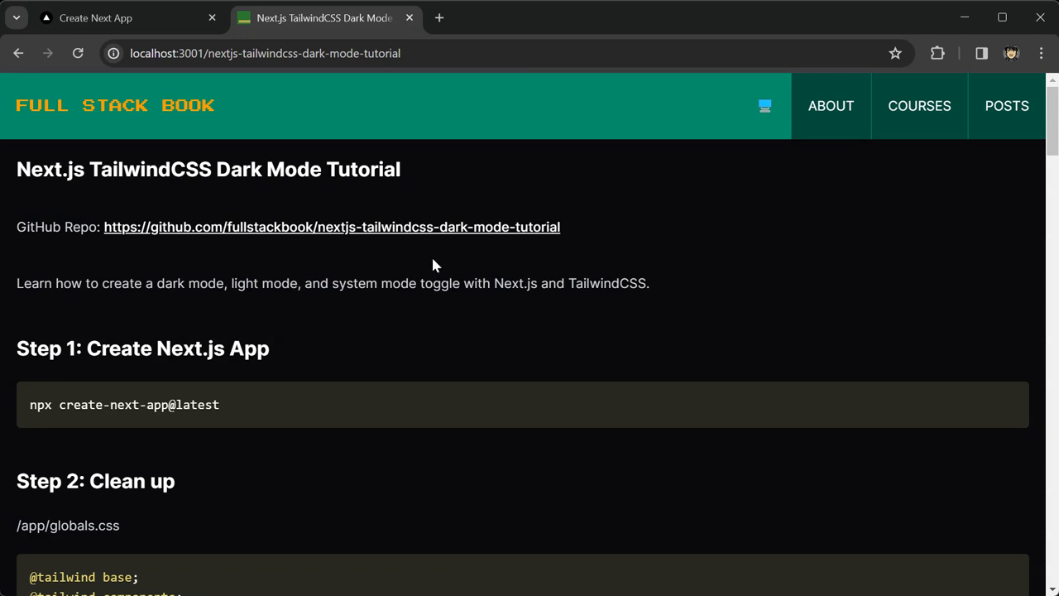
mouse_move(662, 379)
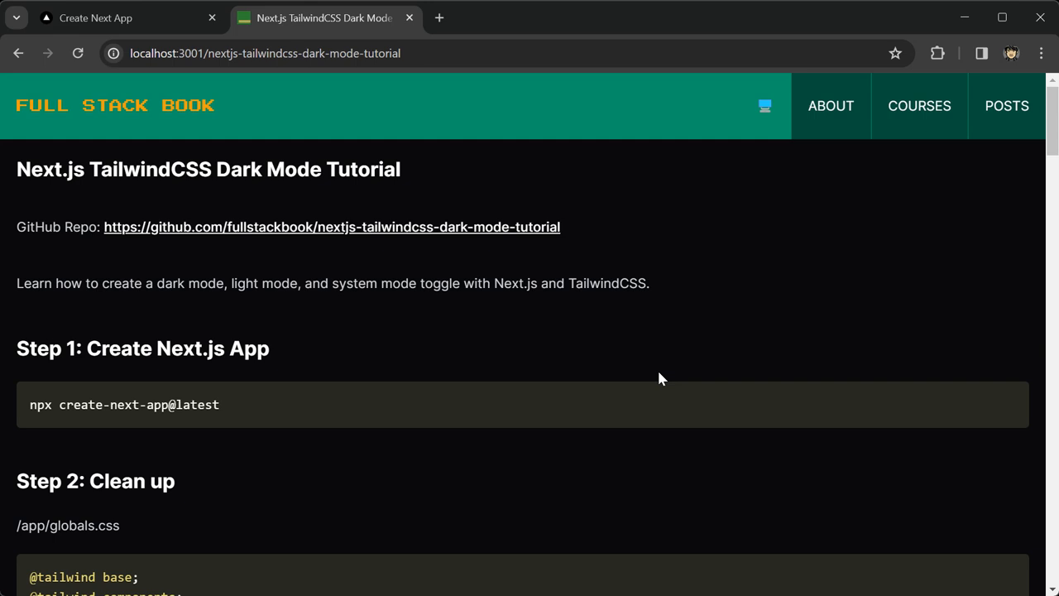
mouse_move(351, 359)
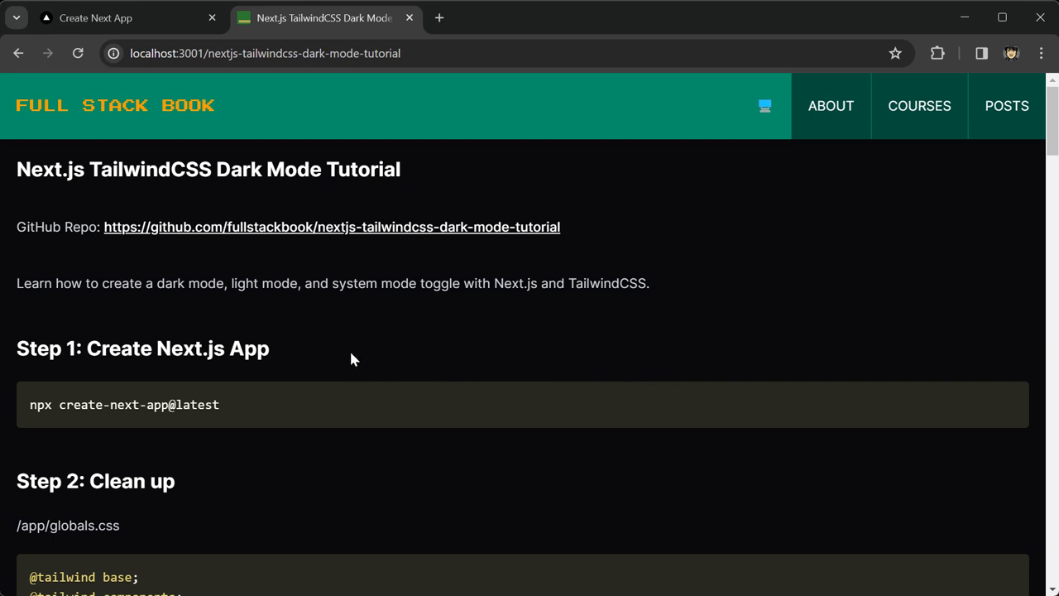
scroll(down, 3)
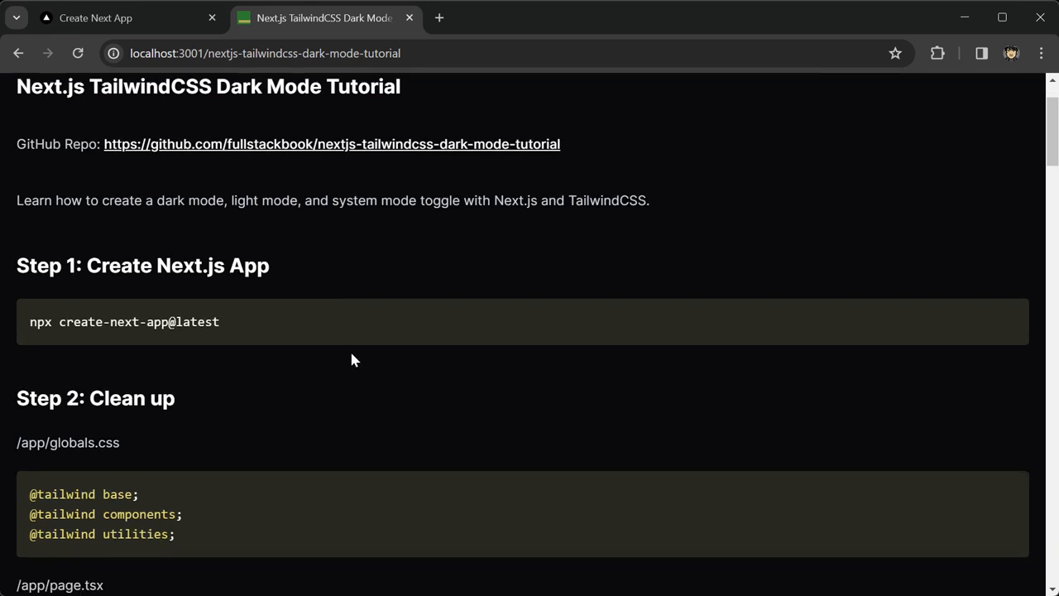
mouse_move(220, 298)
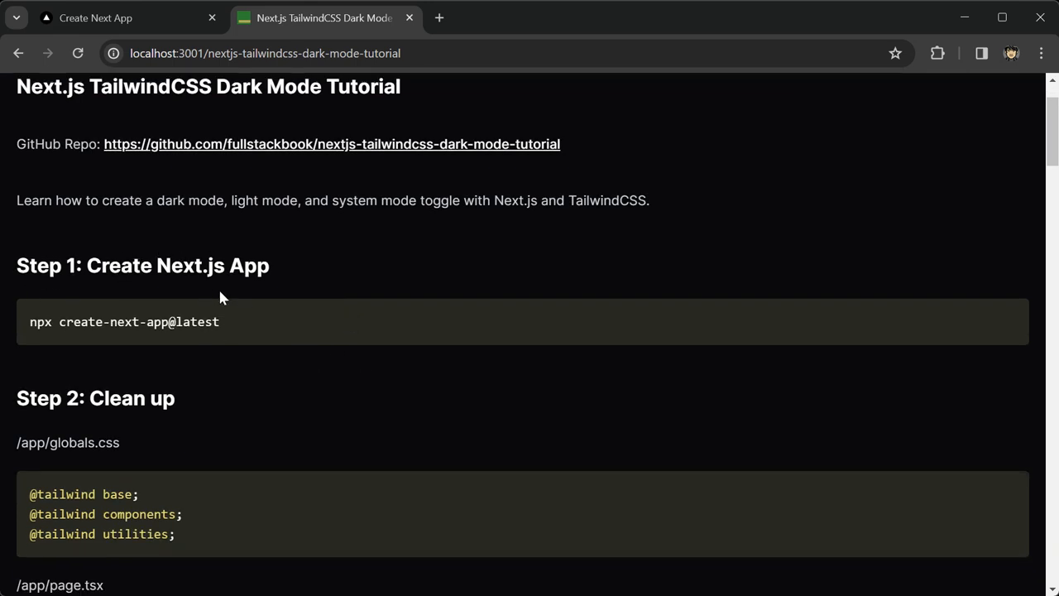
mouse_move(260, 306)
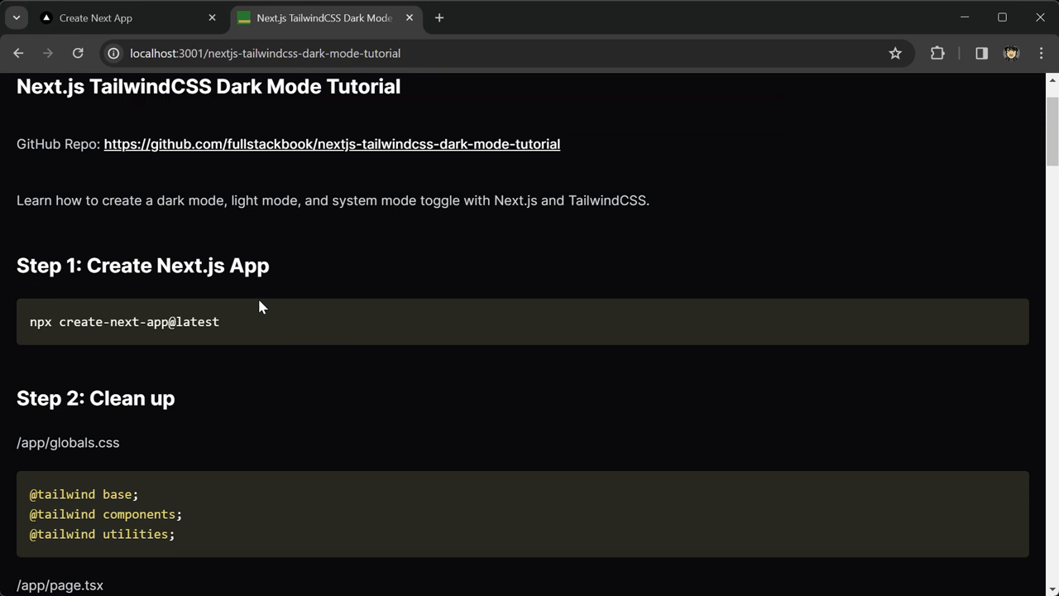
mouse_move(265, 302)
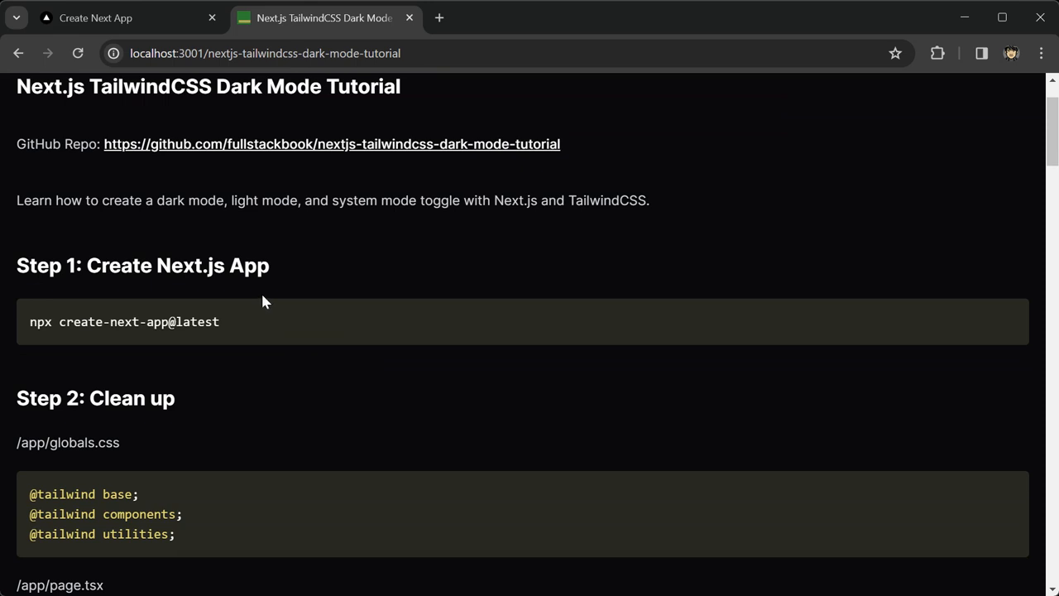
scroll(down, 3)
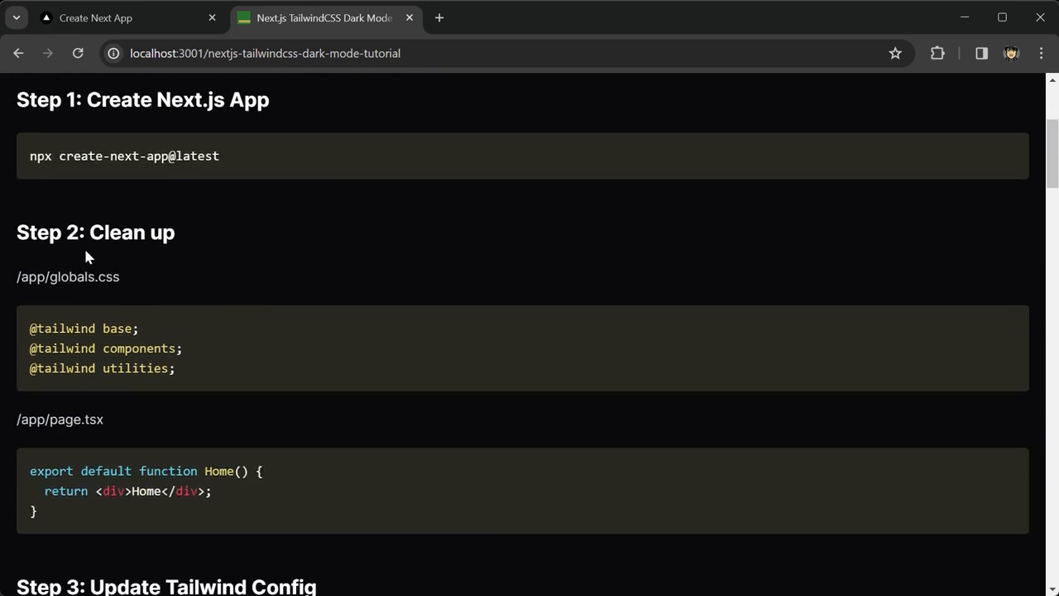
mouse_move(148, 371)
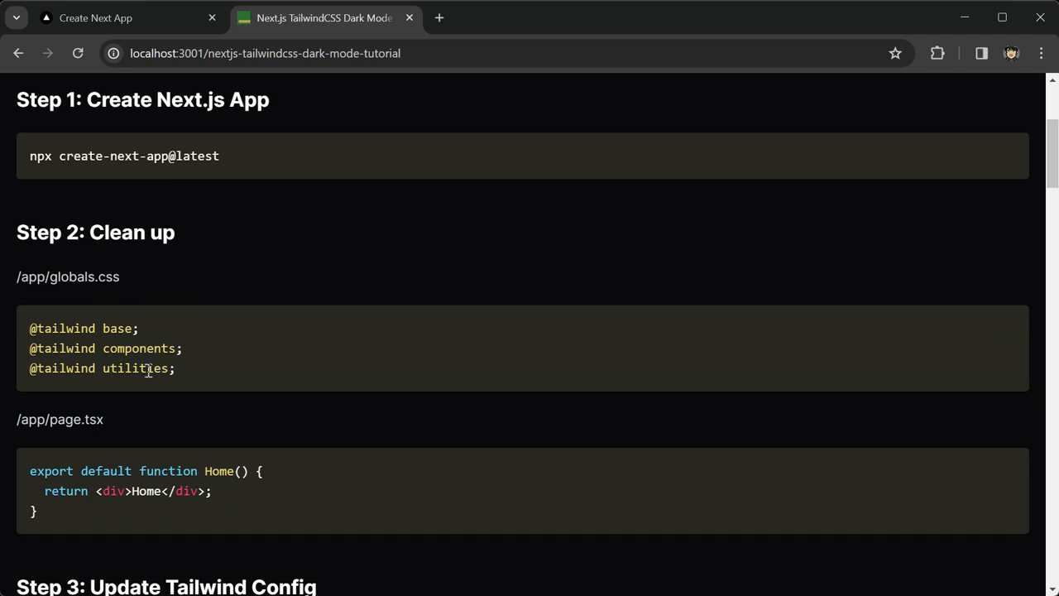
scroll(down, 3)
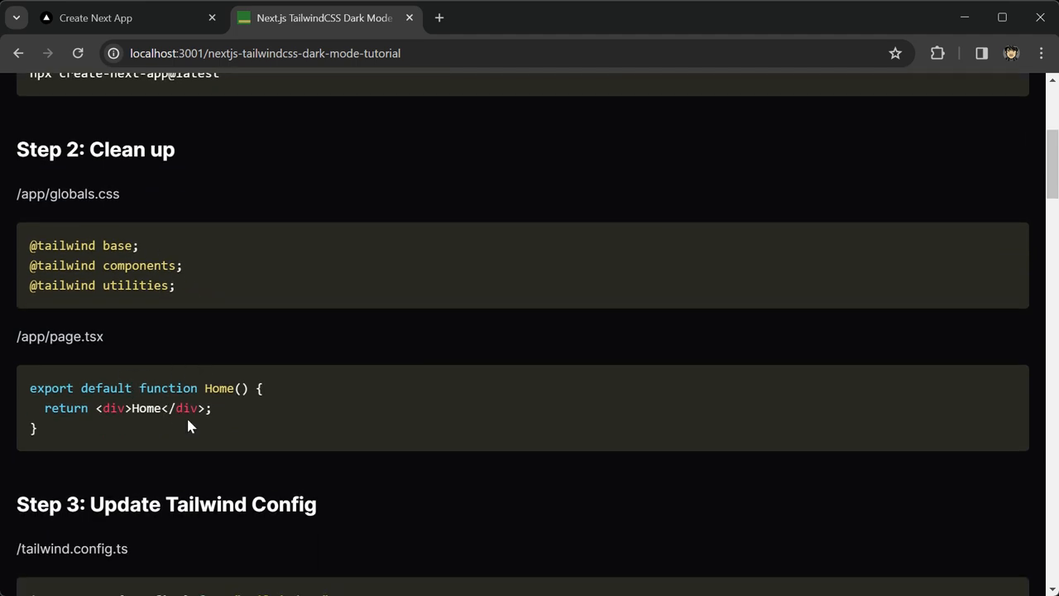
mouse_move(302, 341)
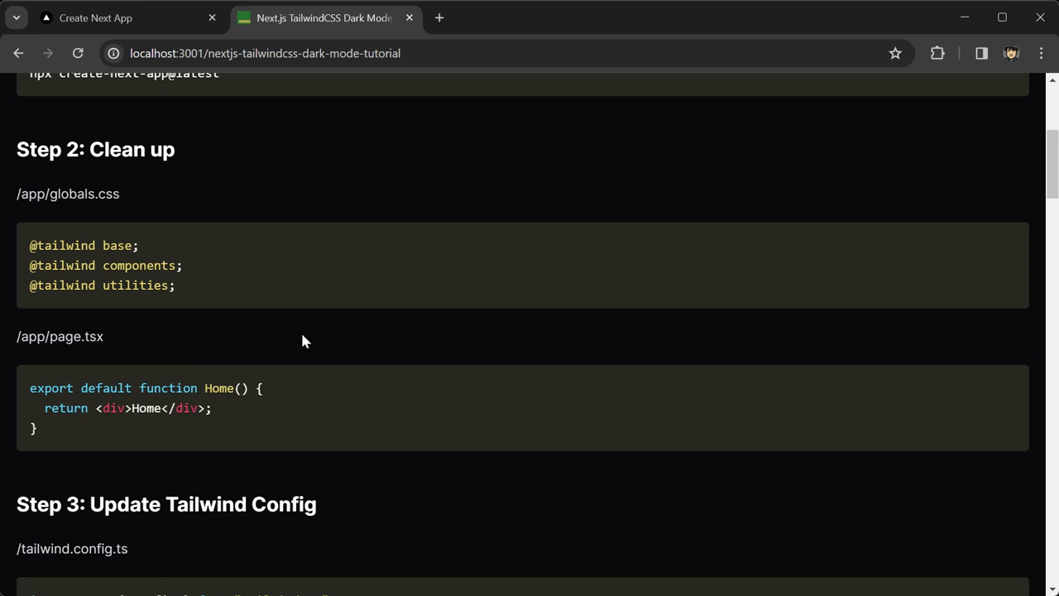
Step: Scroll down to Step 3's tailwind.config.ts with darkMode: "class"
scroll(down, 3)
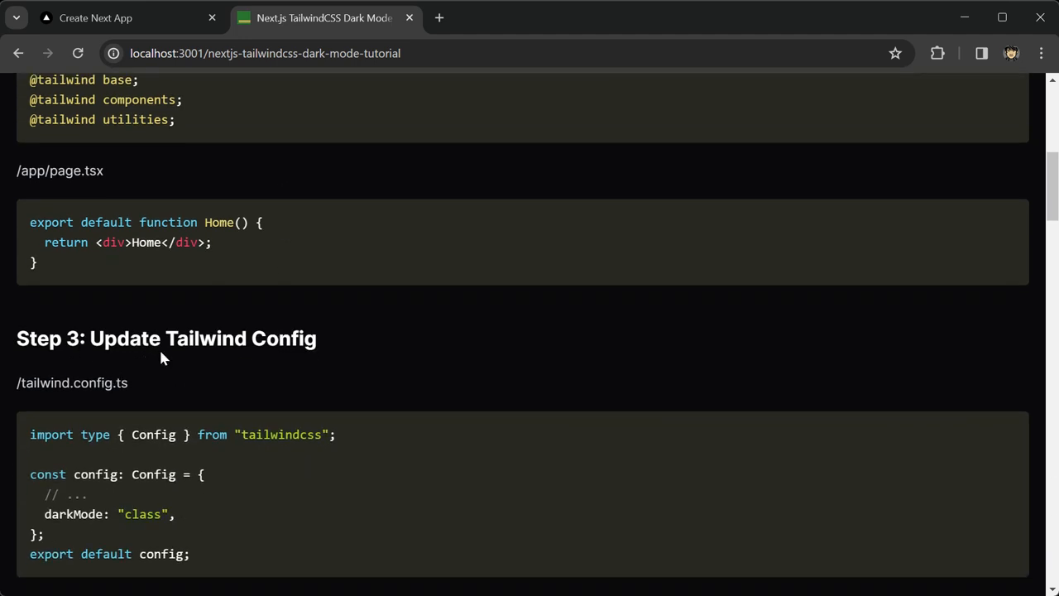
scroll(down, 3)
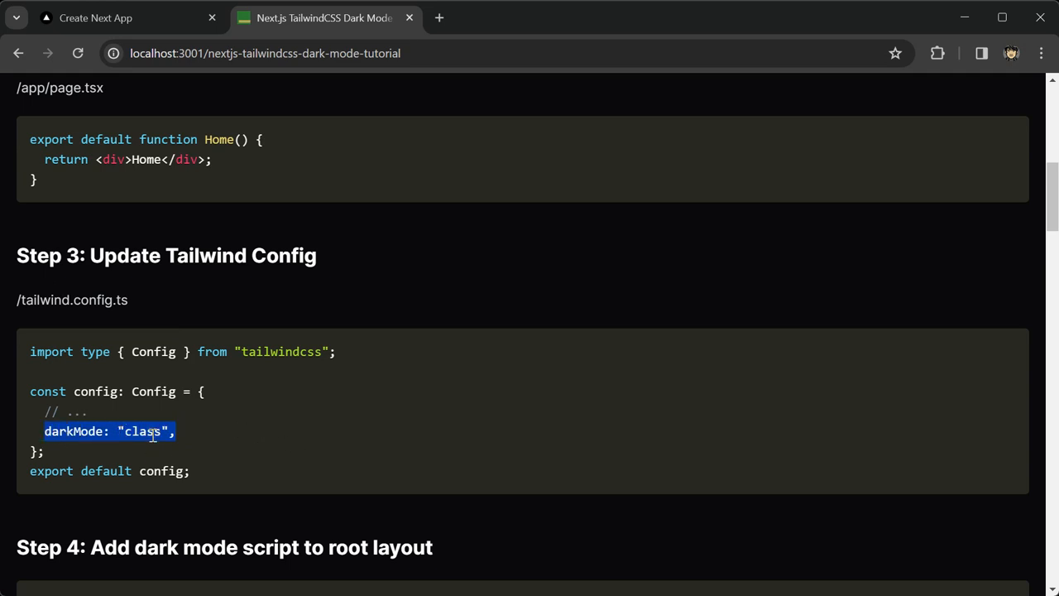
mouse_move(324, 410)
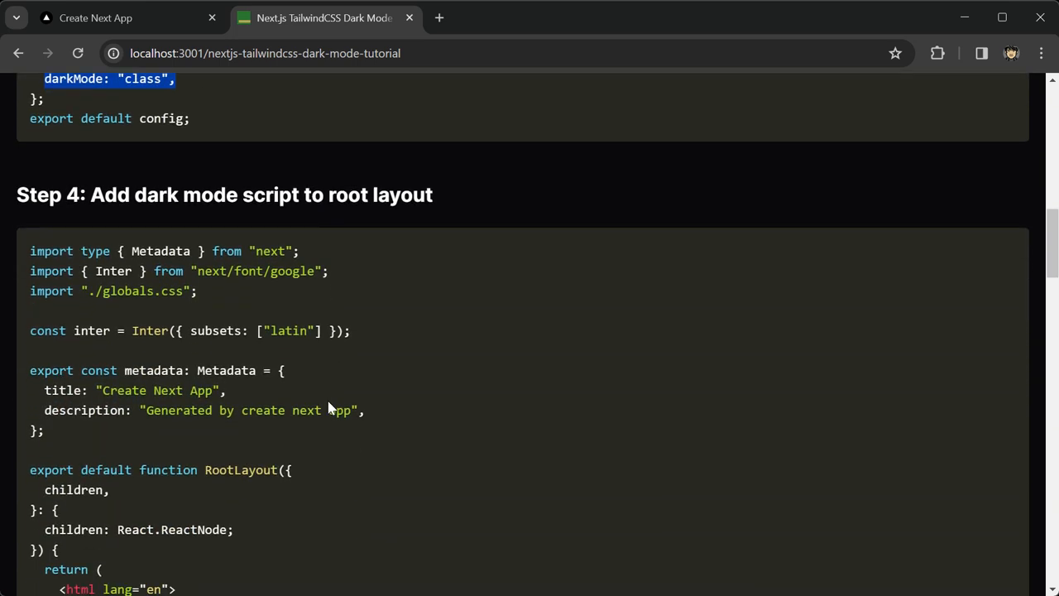
Step: Highlight the if/else theme check in Step 4's head script, then extend it over the whole <script> element
scroll(down, 3)
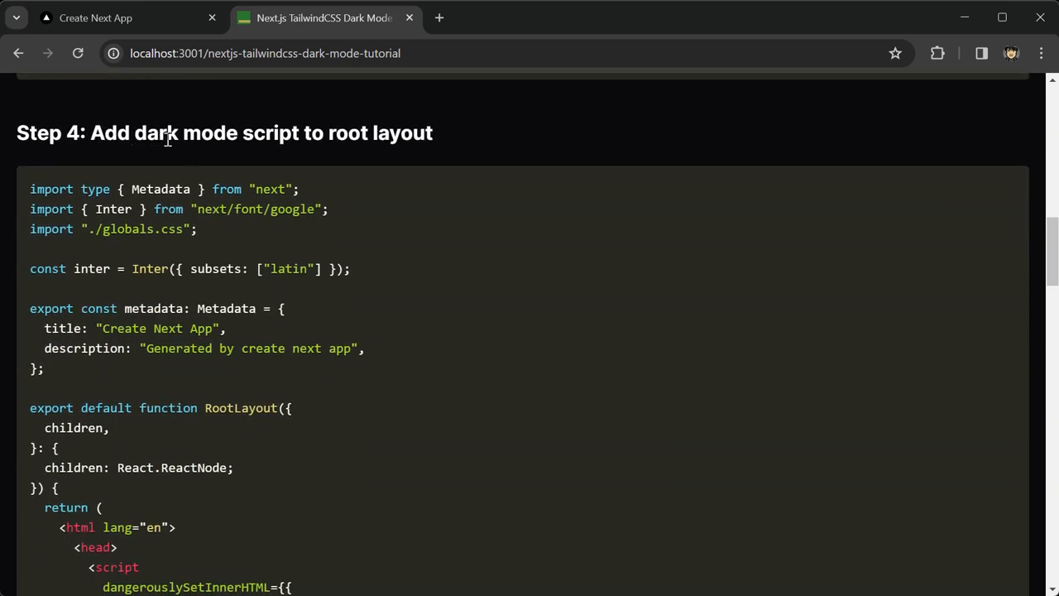
mouse_move(396, 179)
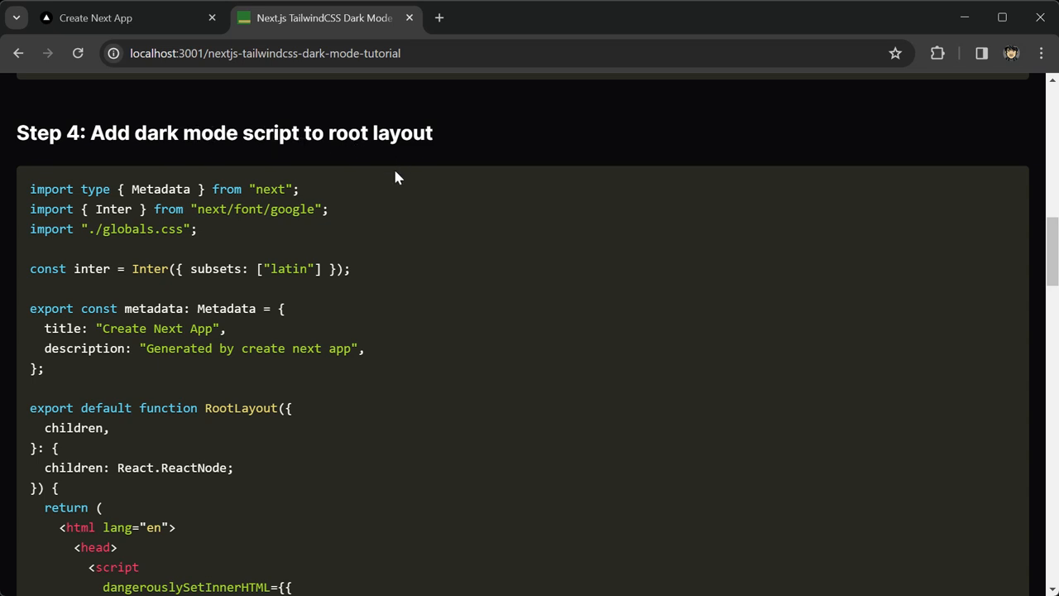
scroll(down, 3)
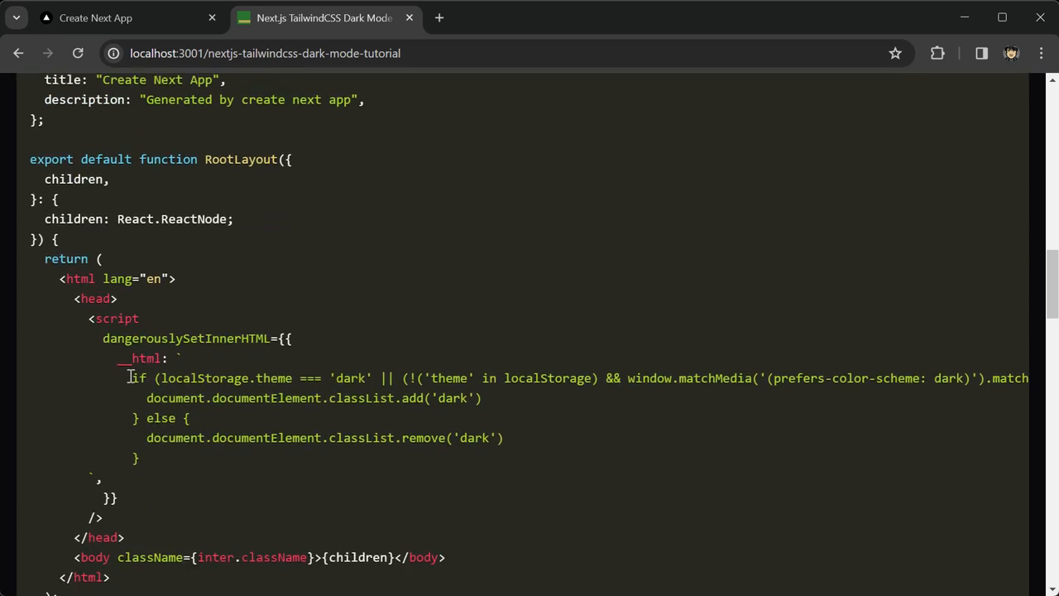
drag(131, 377, 139, 460)
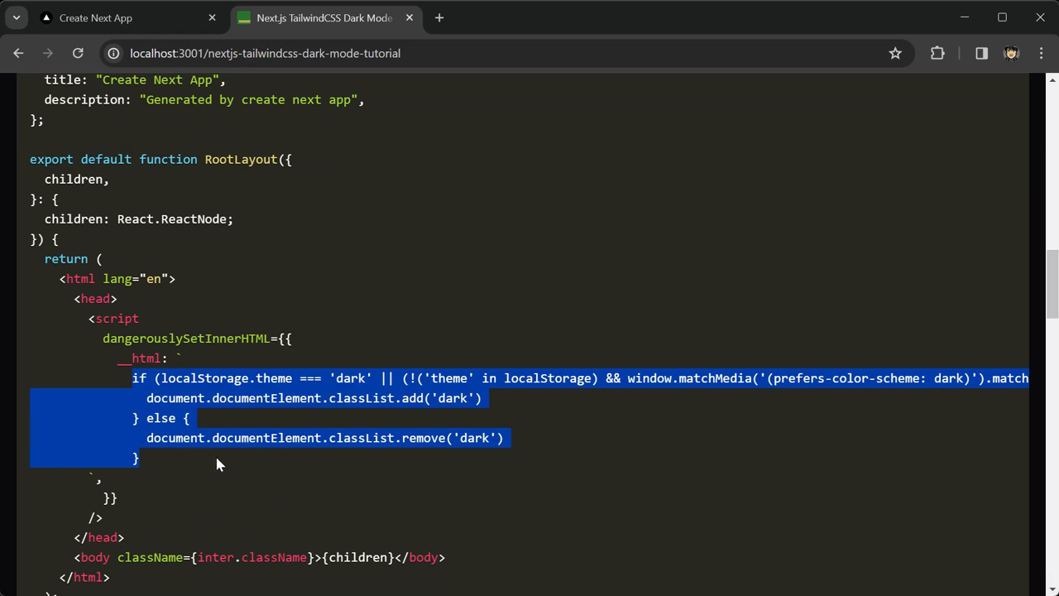
mouse_move(162, 470)
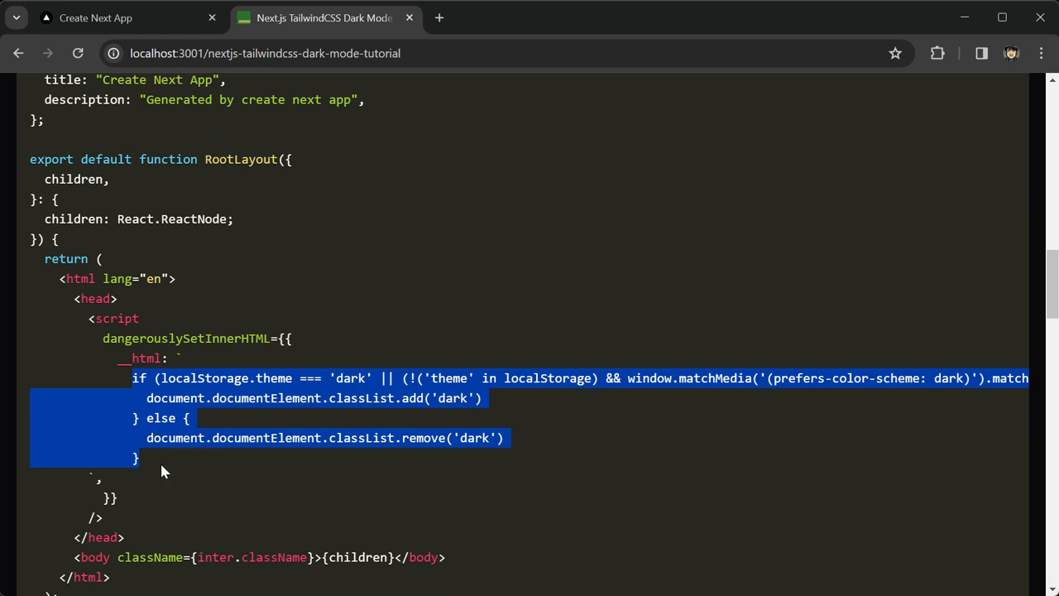
click(91, 317)
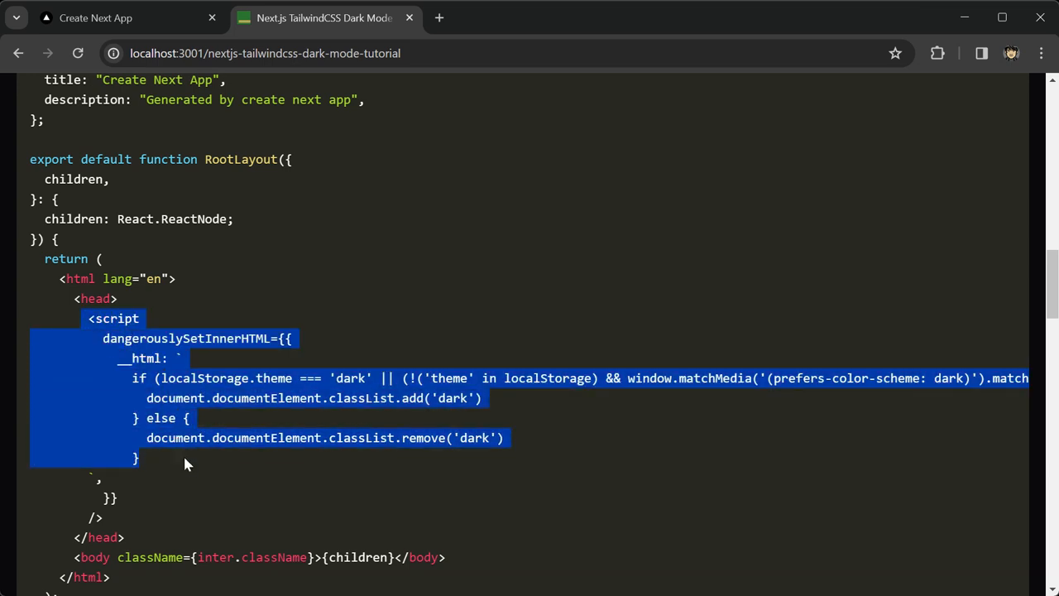
scroll(down, 3)
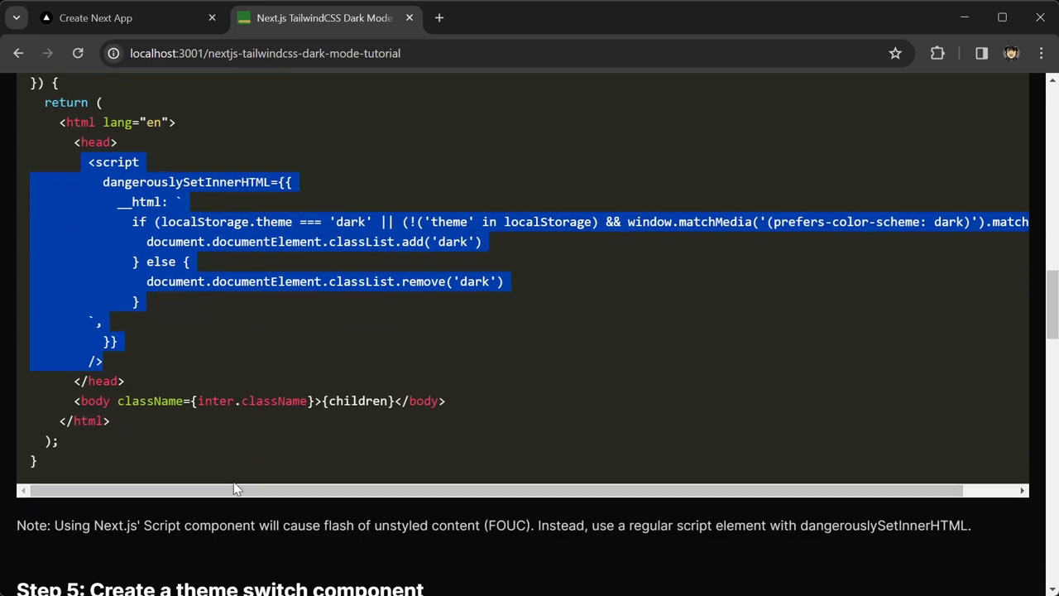
scroll(down, 3)
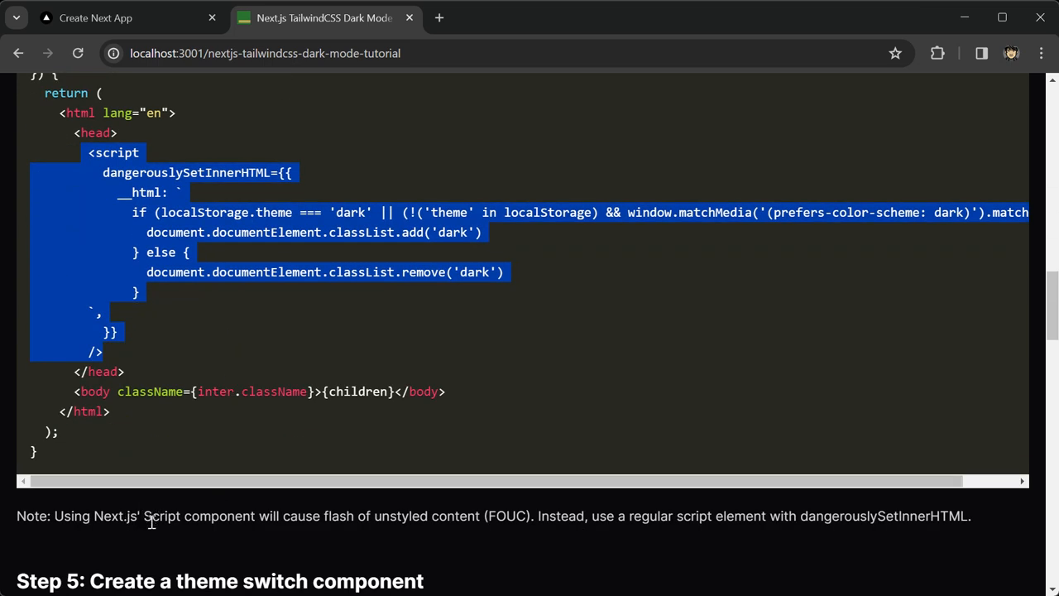
mouse_move(238, 510)
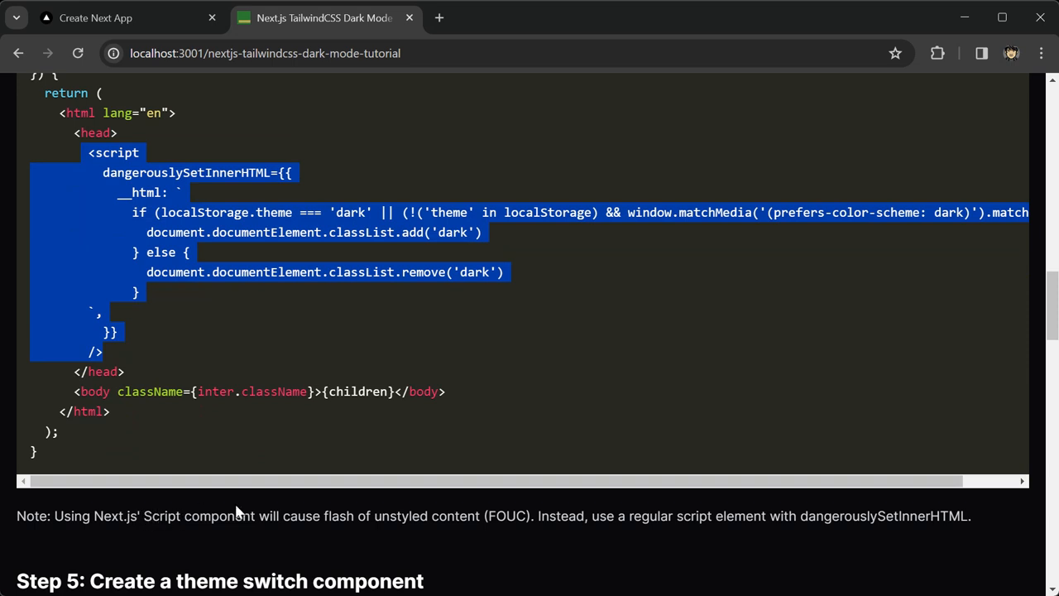
mouse_move(480, 521)
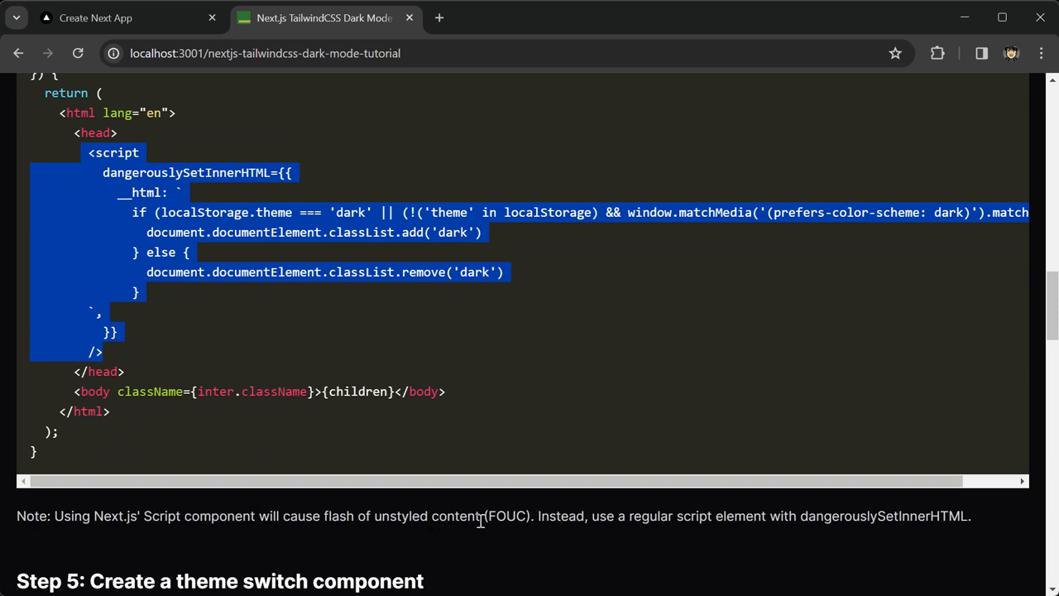
mouse_move(344, 301)
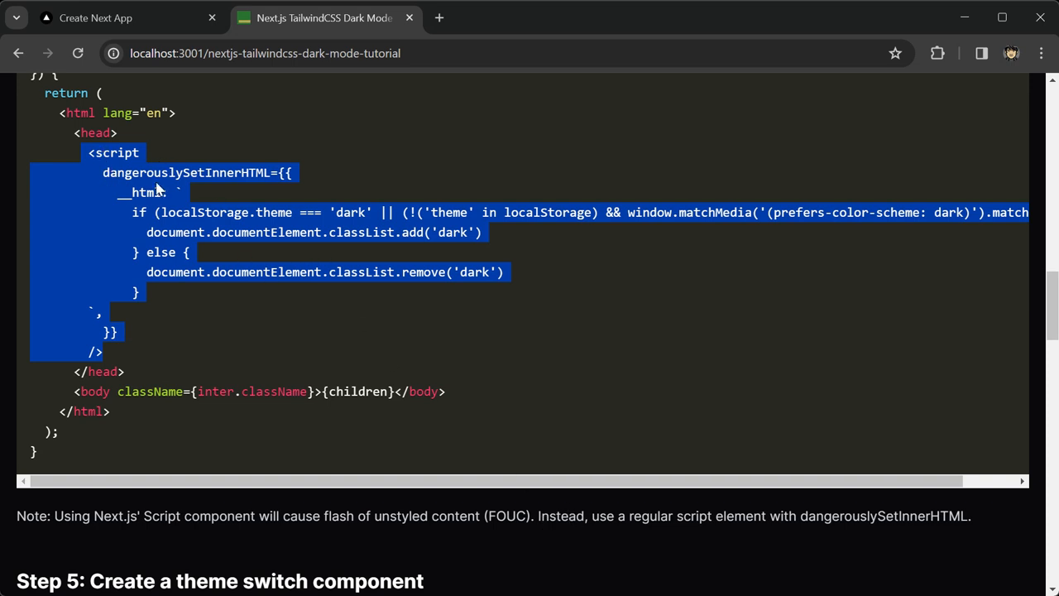
mouse_move(424, 228)
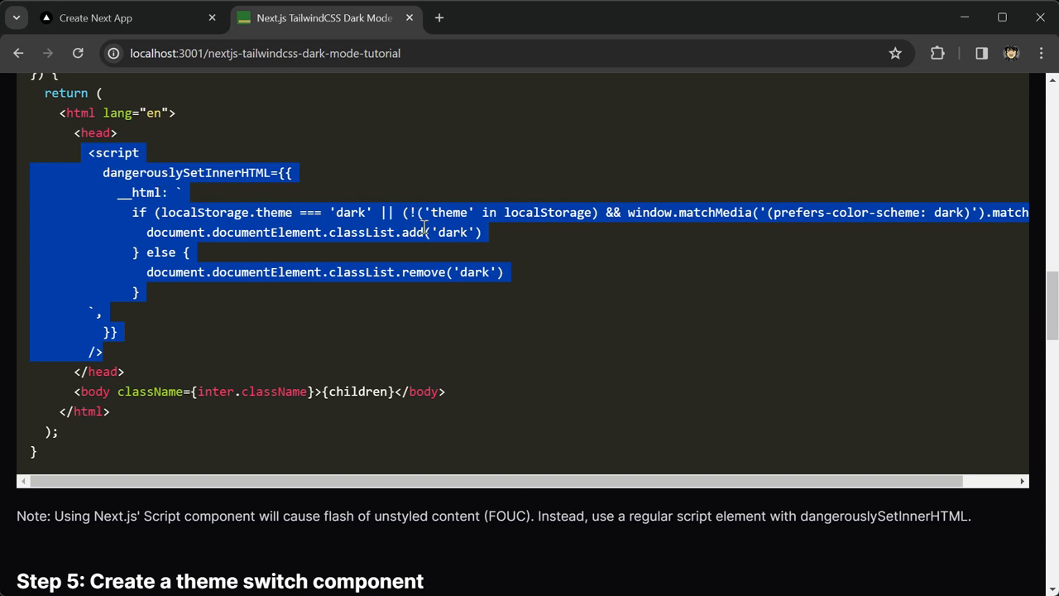
scroll(down, 3)
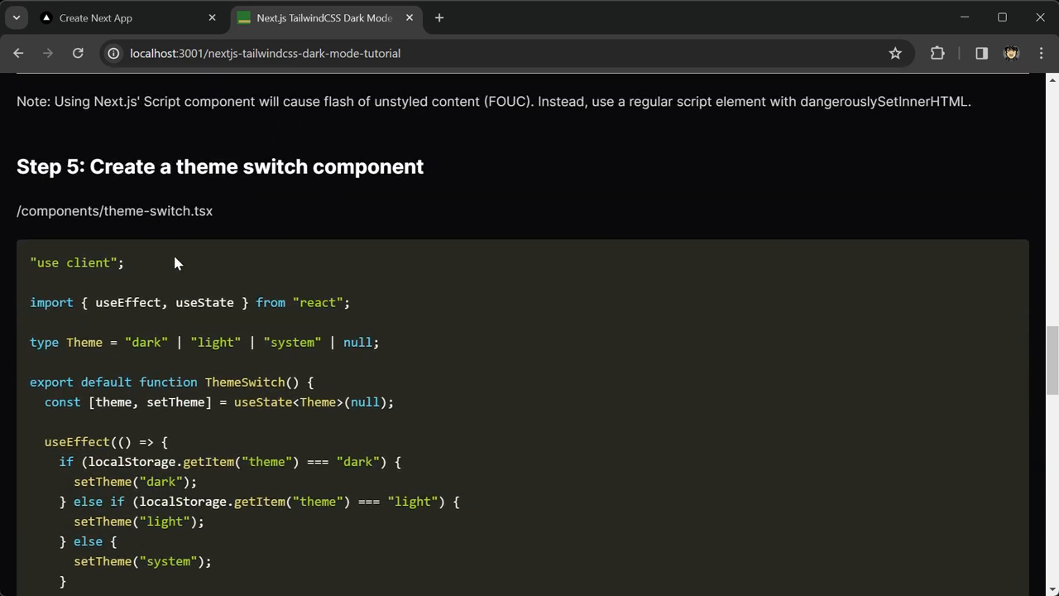
scroll(down, 3)
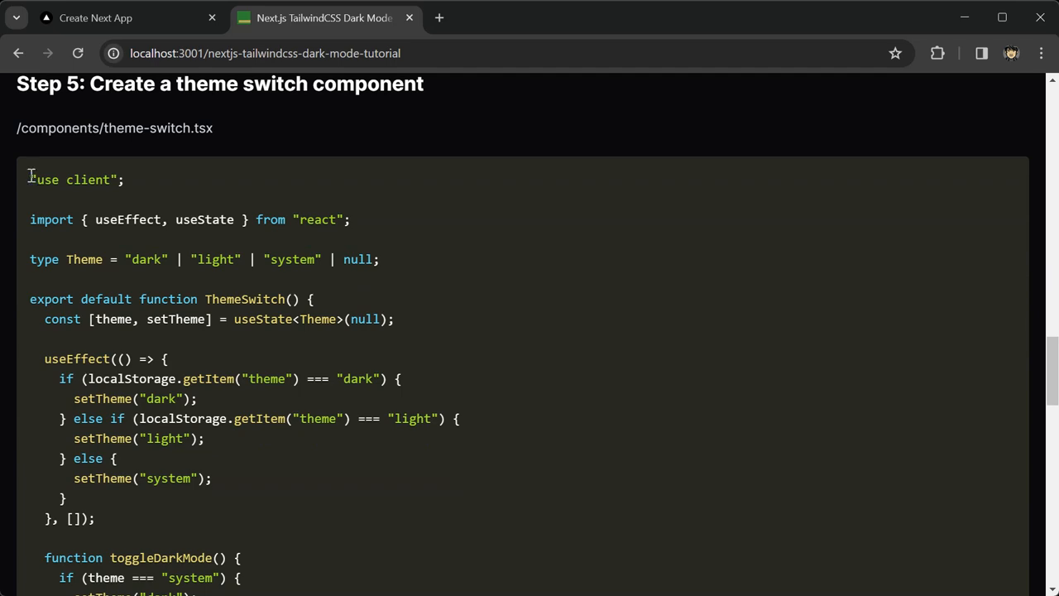
scroll(down, 3)
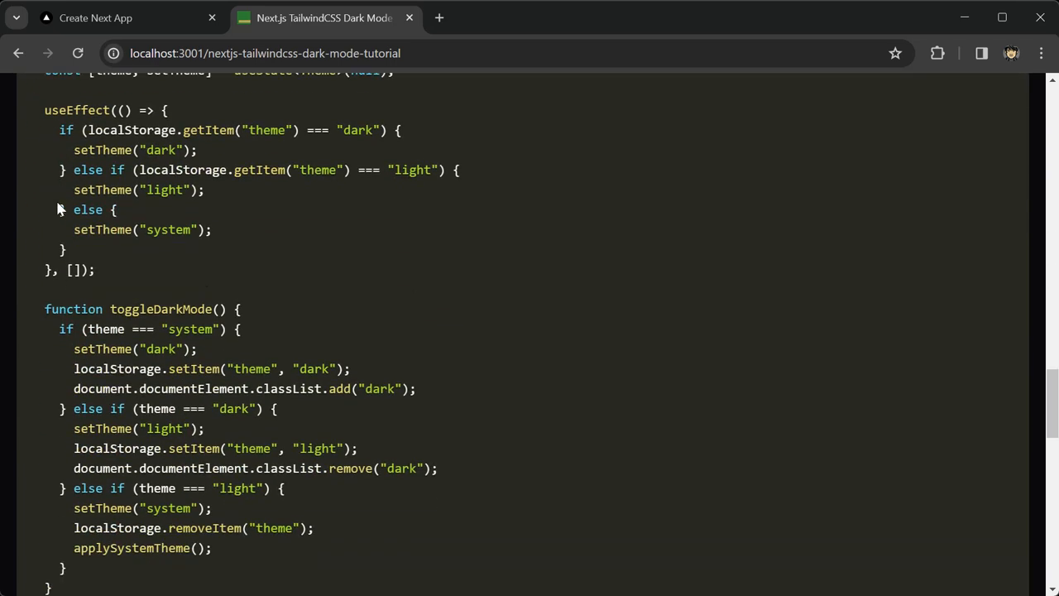
scroll(down, 3)
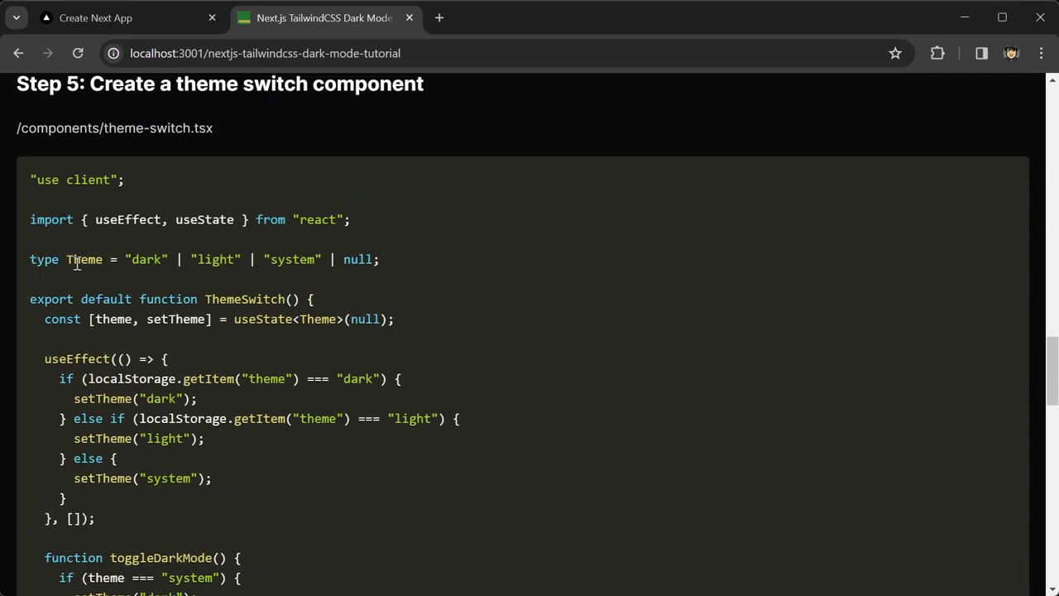
mouse_move(269, 263)
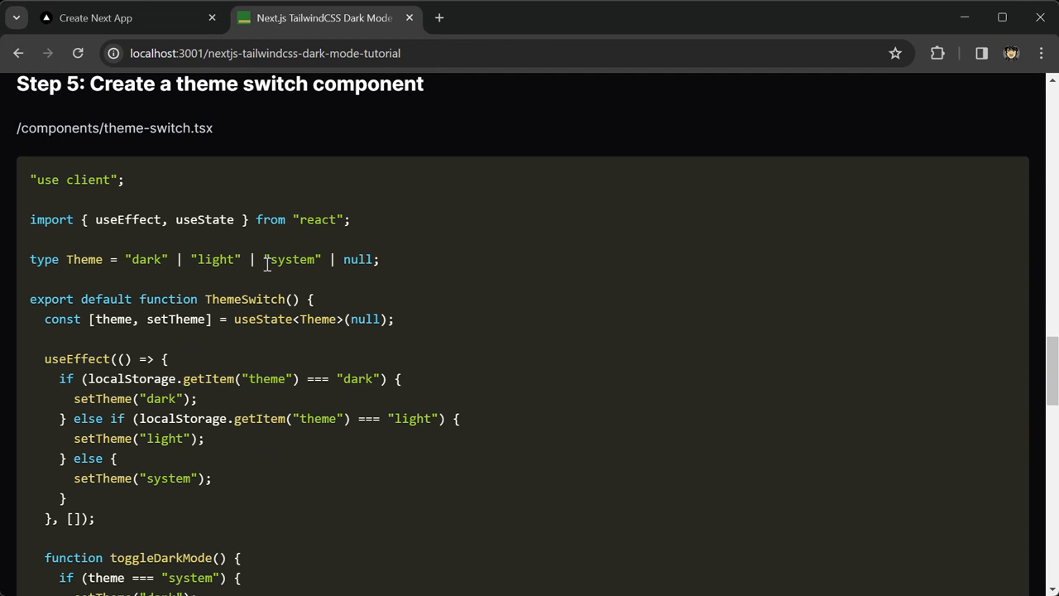
scroll(down, 3)
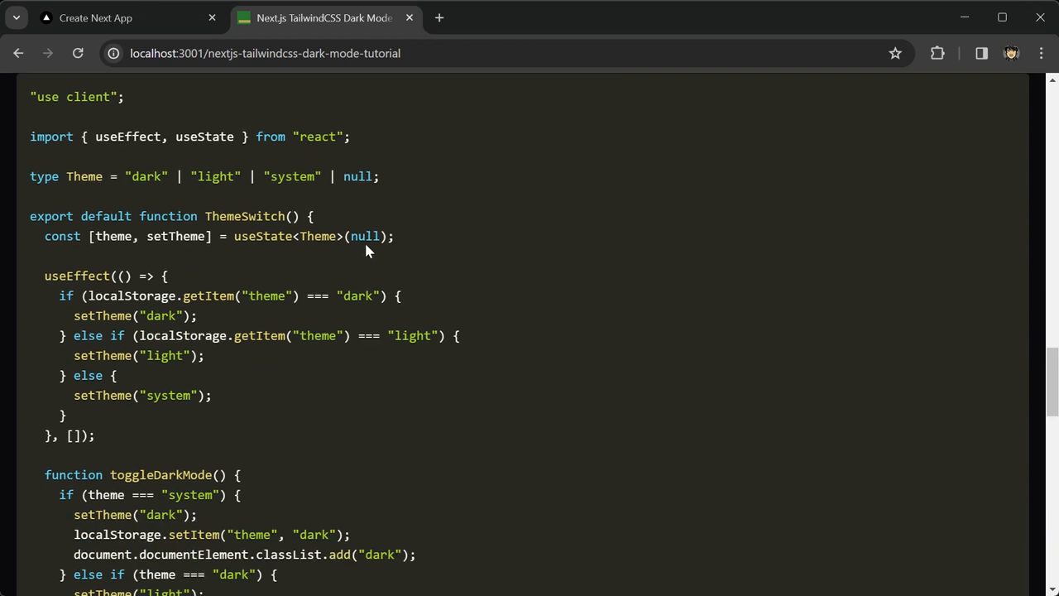
scroll(down, 3)
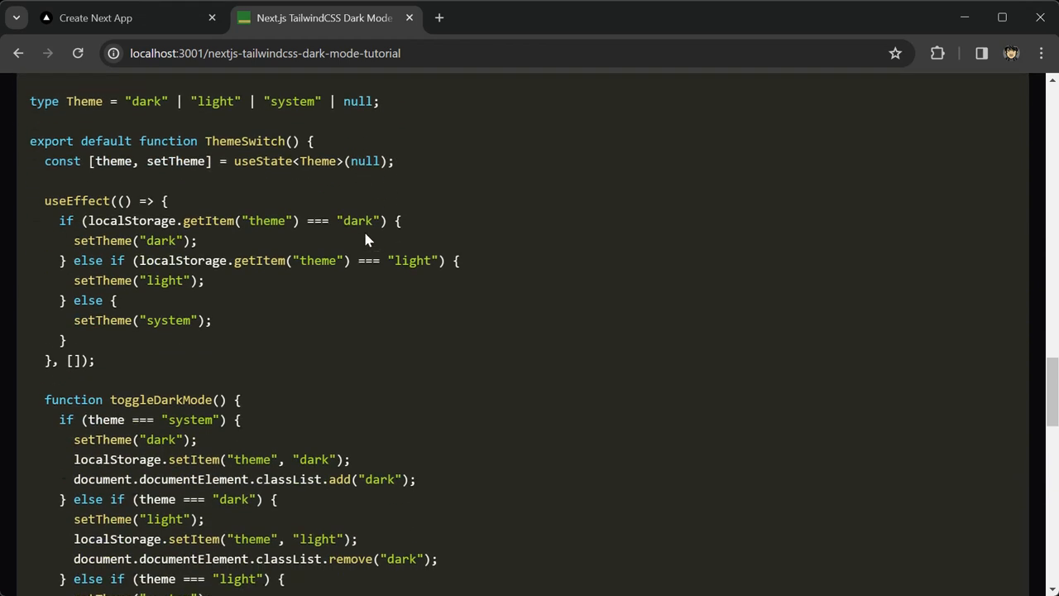
scroll(down, 3)
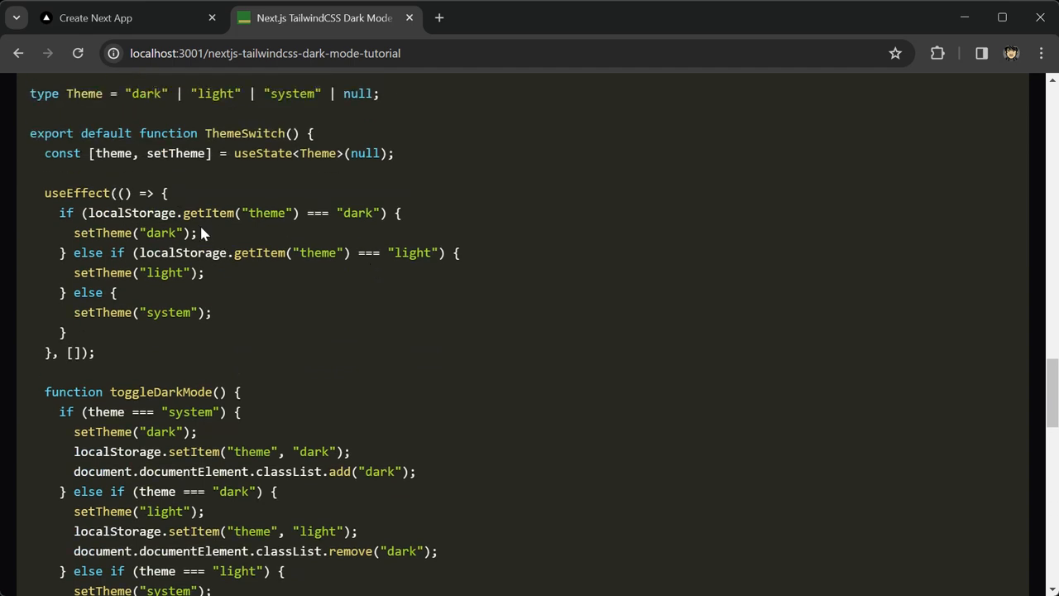
mouse_move(139, 215)
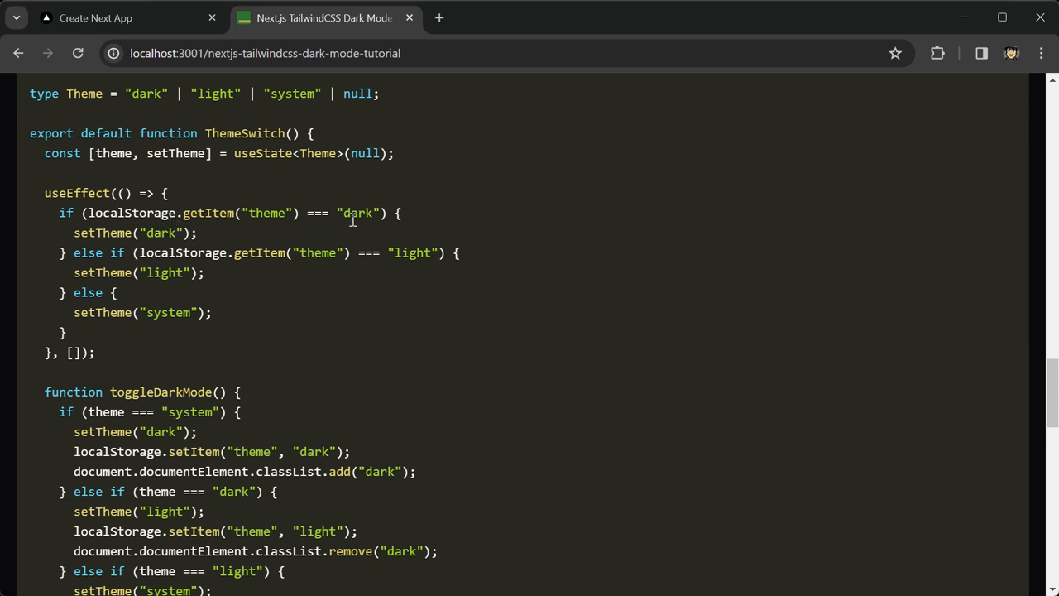
mouse_move(335, 288)
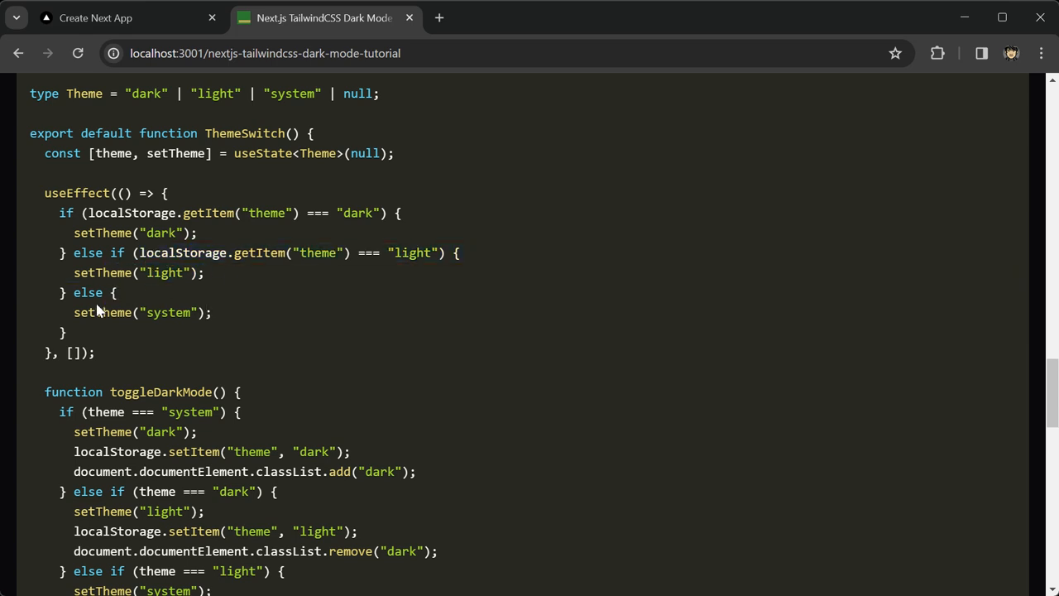
scroll(down, 3)
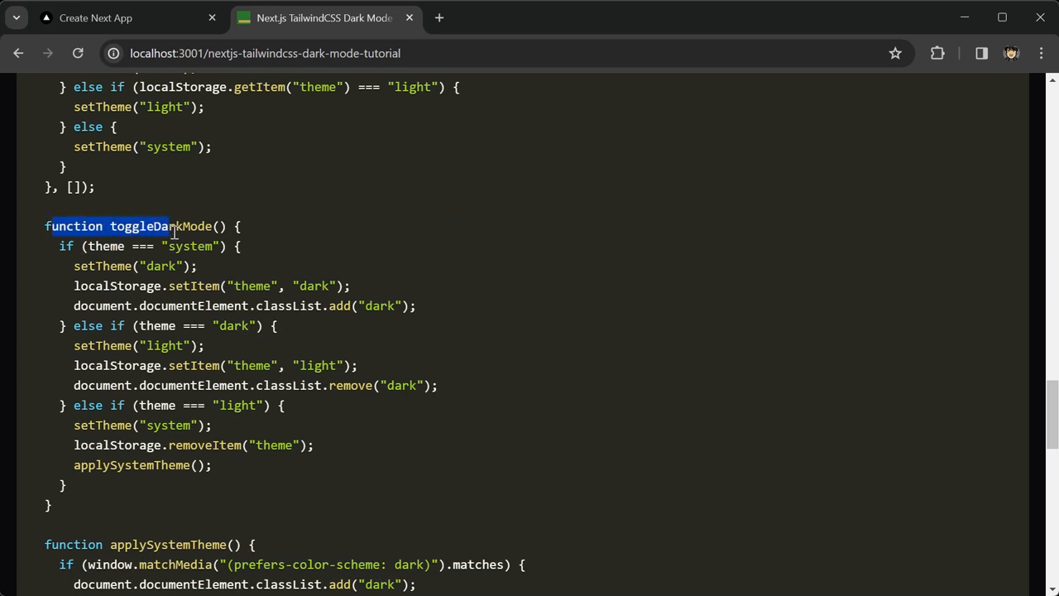
scroll(down, 3)
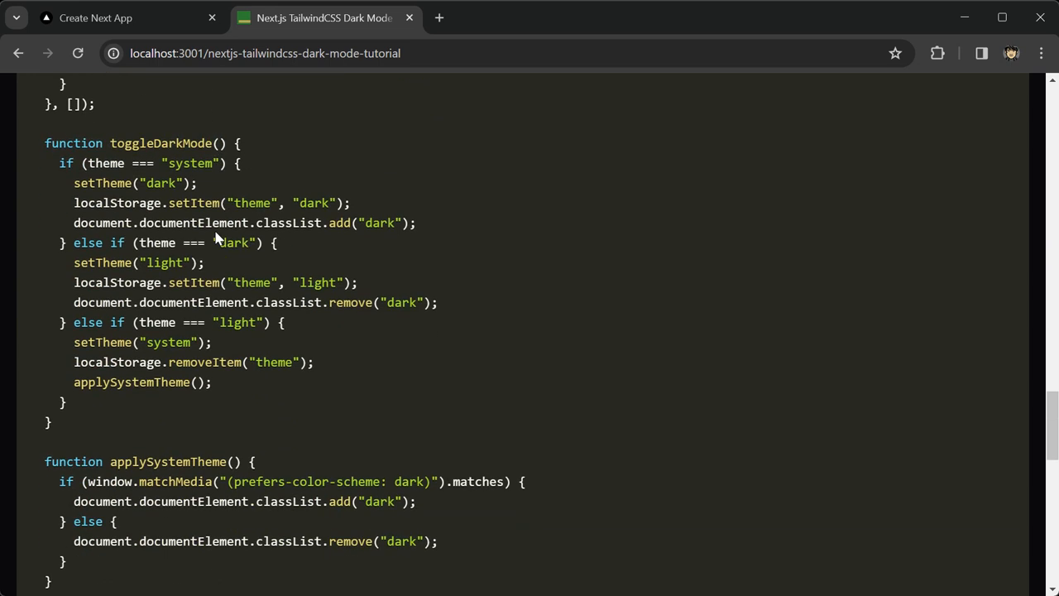
scroll(down, 3)
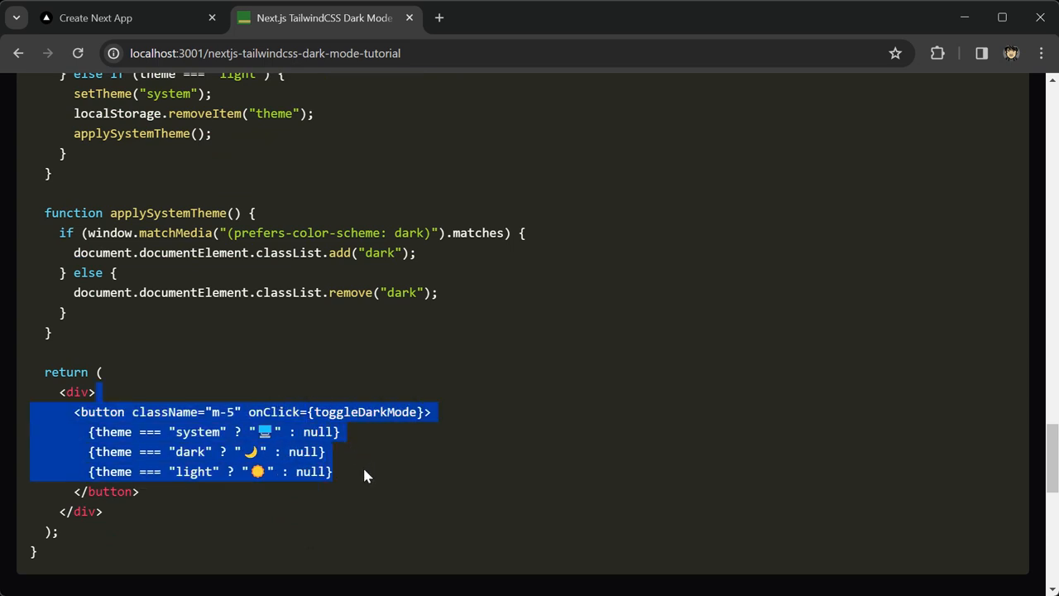
mouse_move(251, 432)
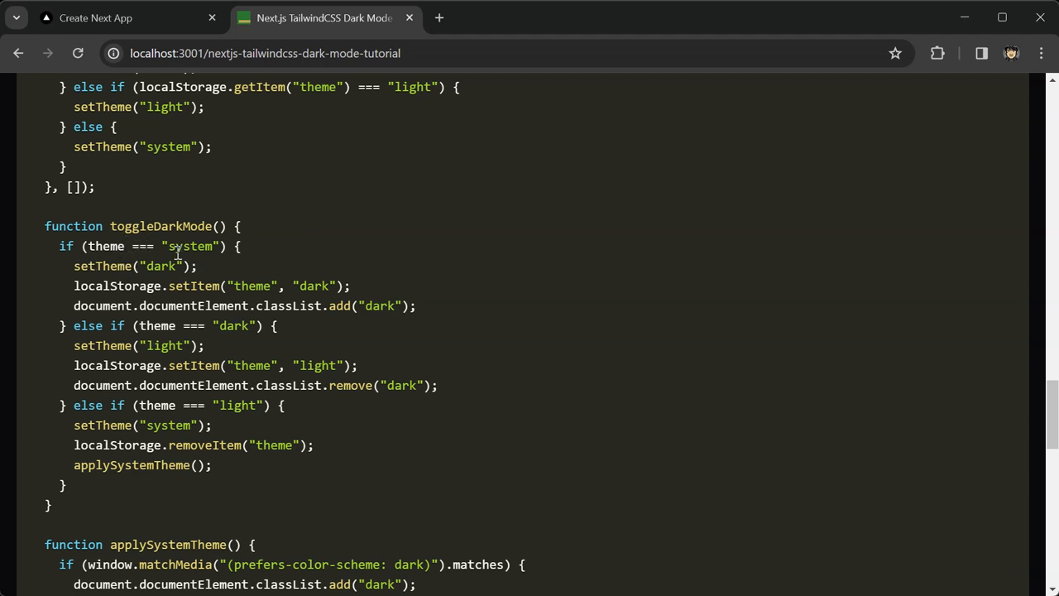
mouse_move(105, 273)
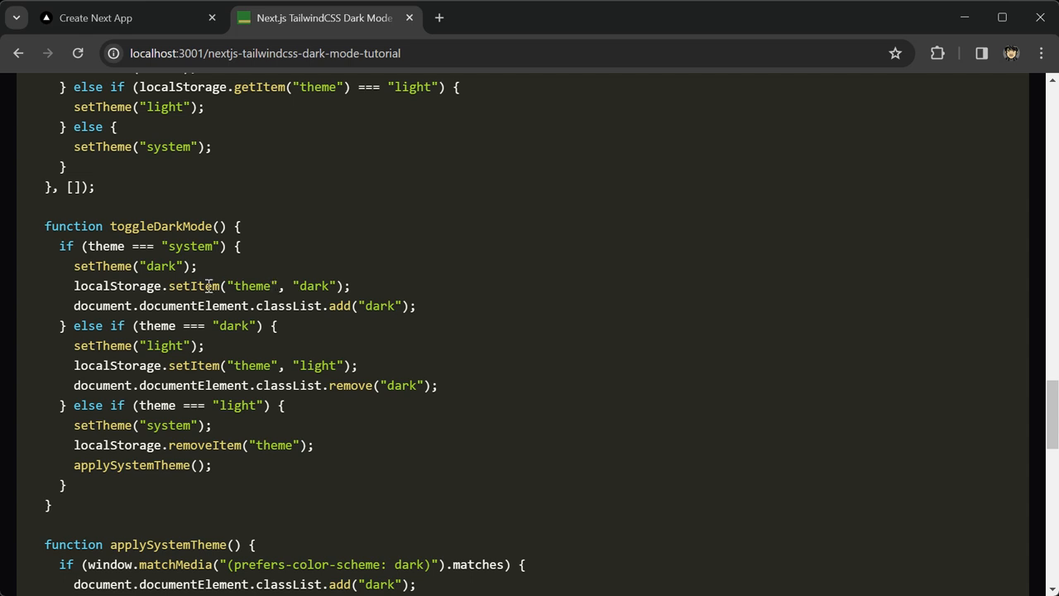
double_click(379, 304)
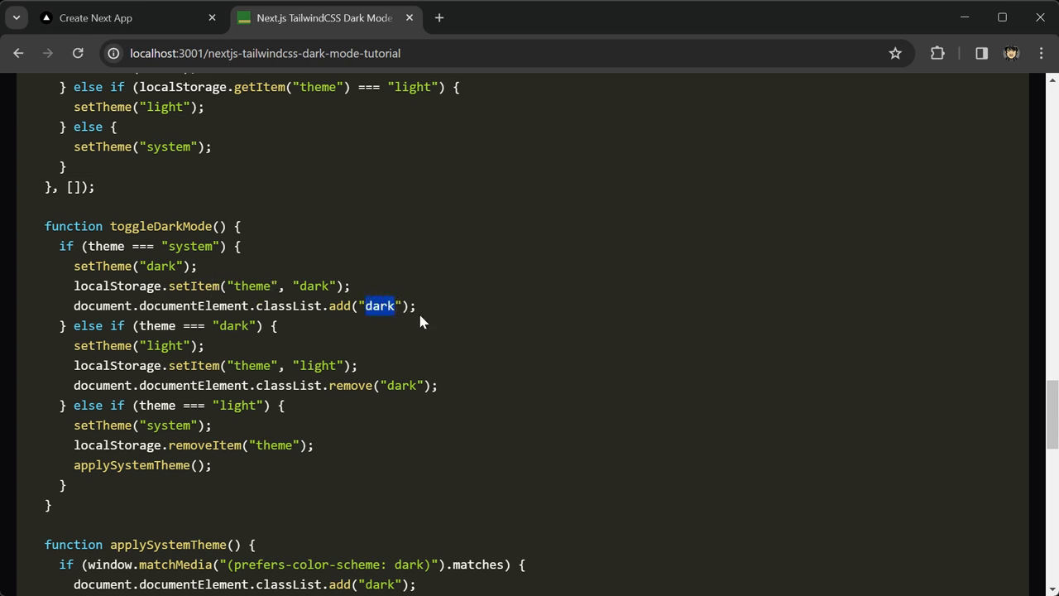
mouse_move(164, 322)
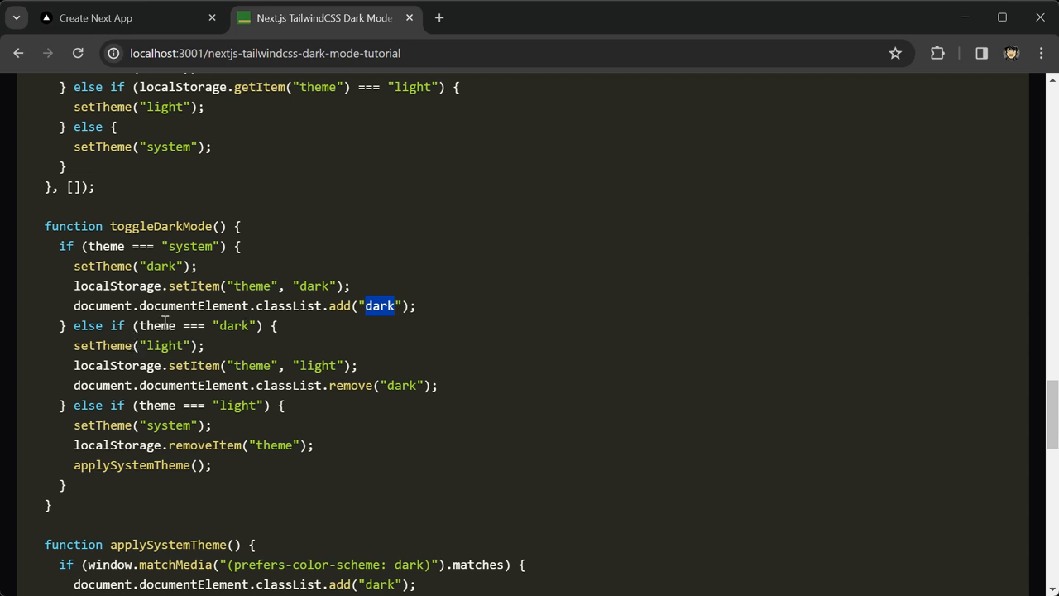
mouse_move(235, 367)
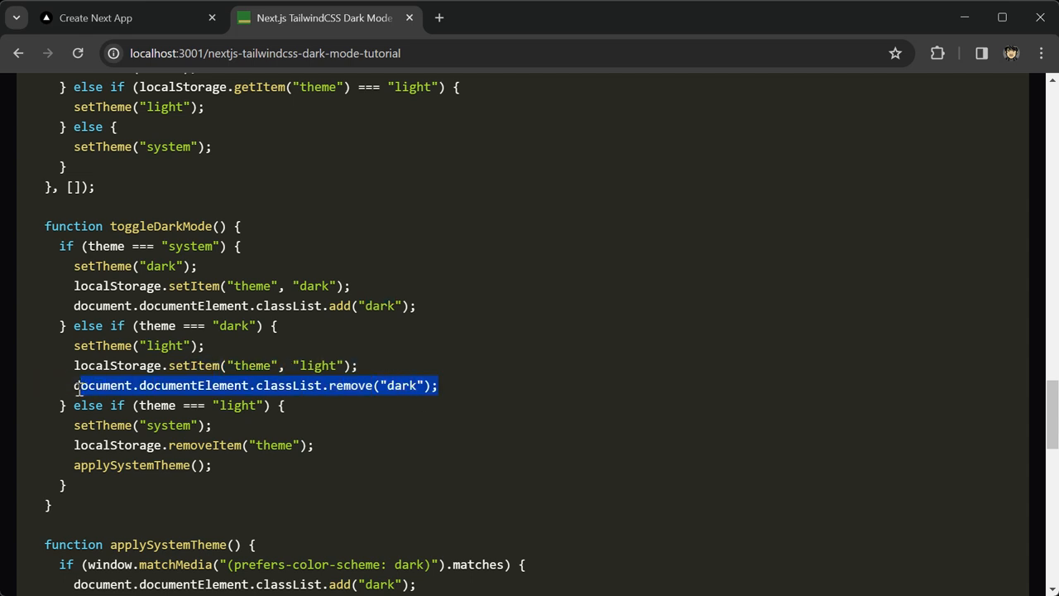
click(238, 417)
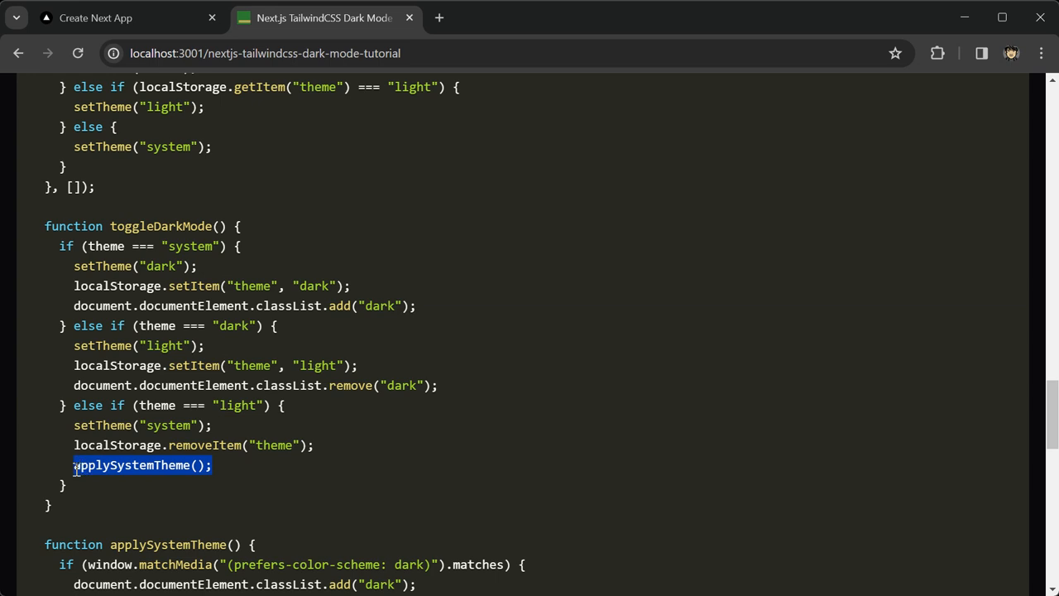
scroll(down, 3)
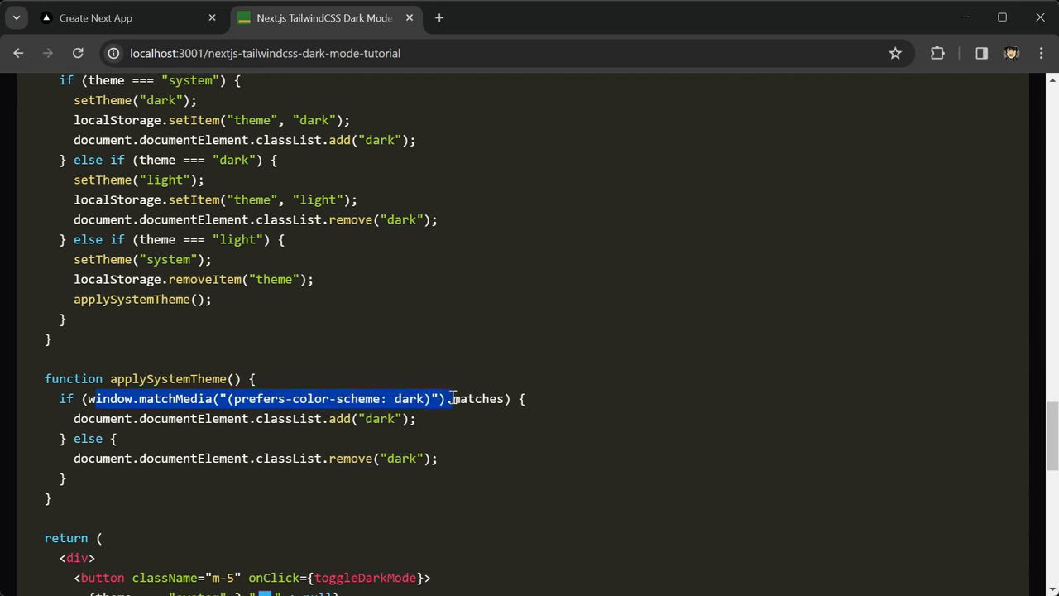
click(417, 397)
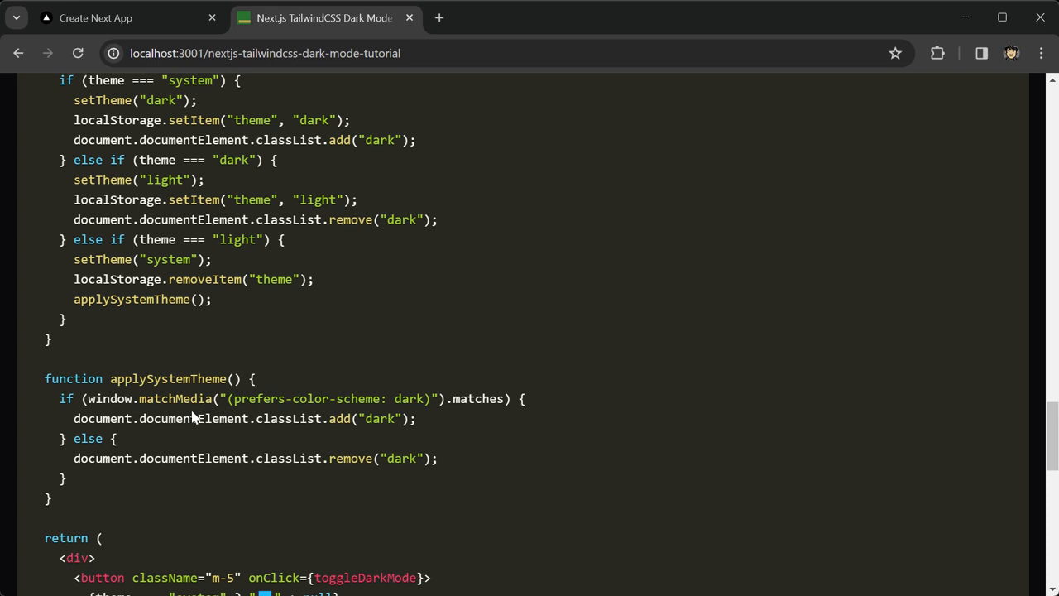
drag(86, 397, 447, 397)
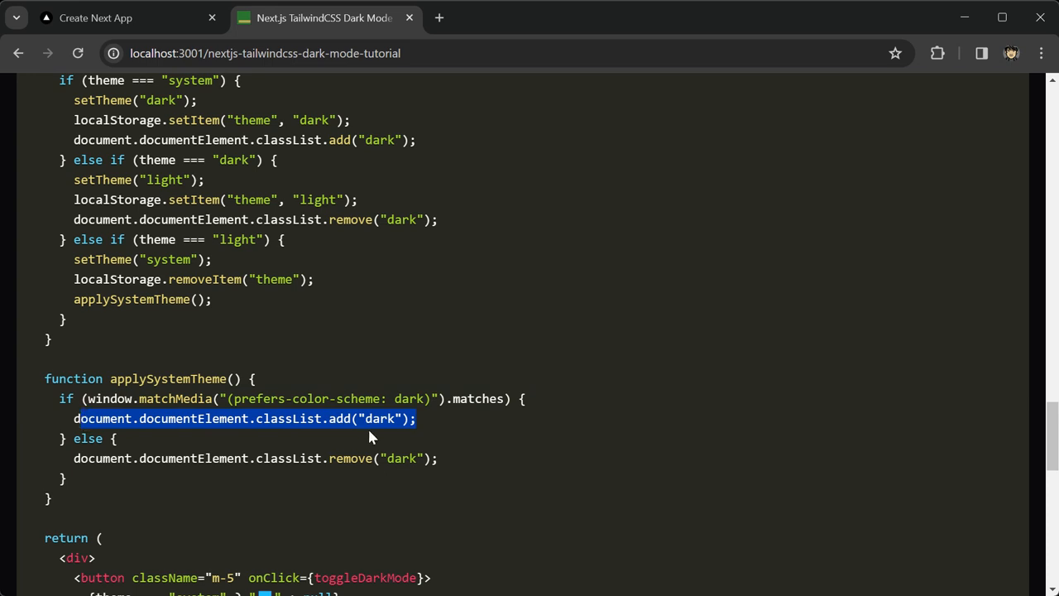
mouse_move(278, 439)
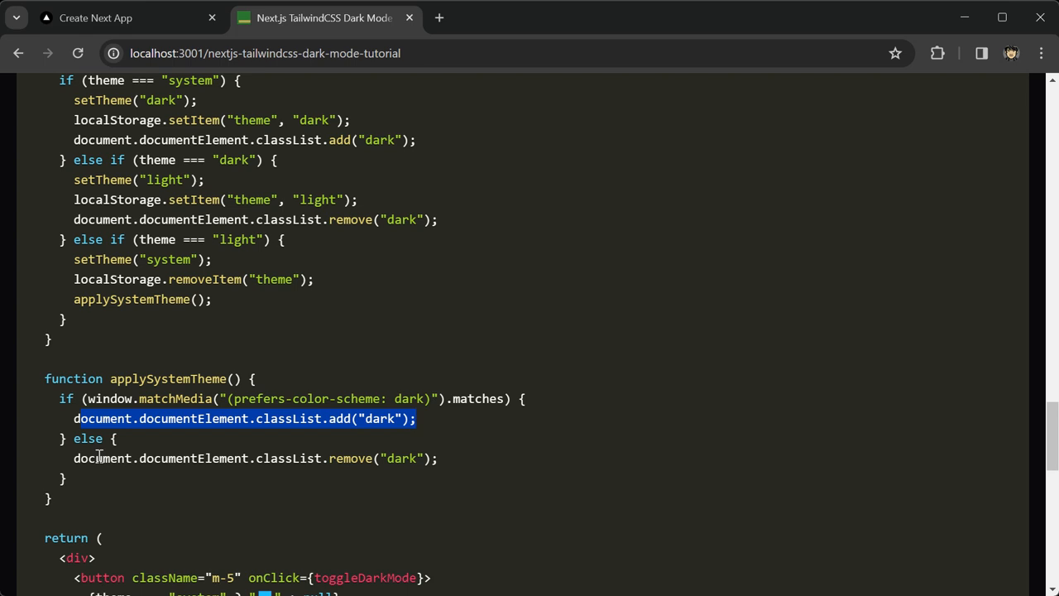
click(445, 461)
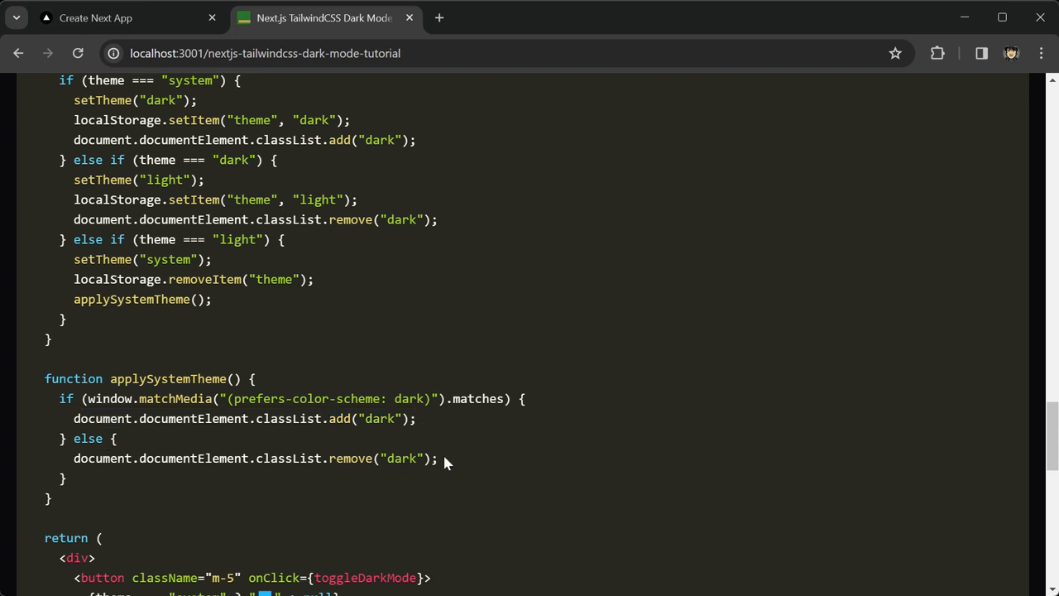
scroll(down, 3)
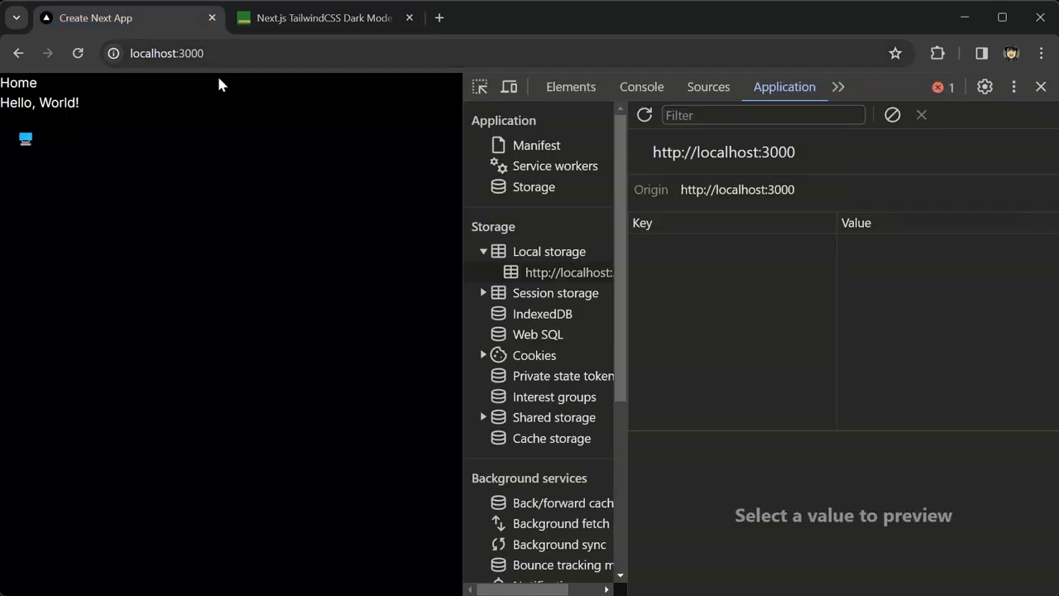
click(569, 86)
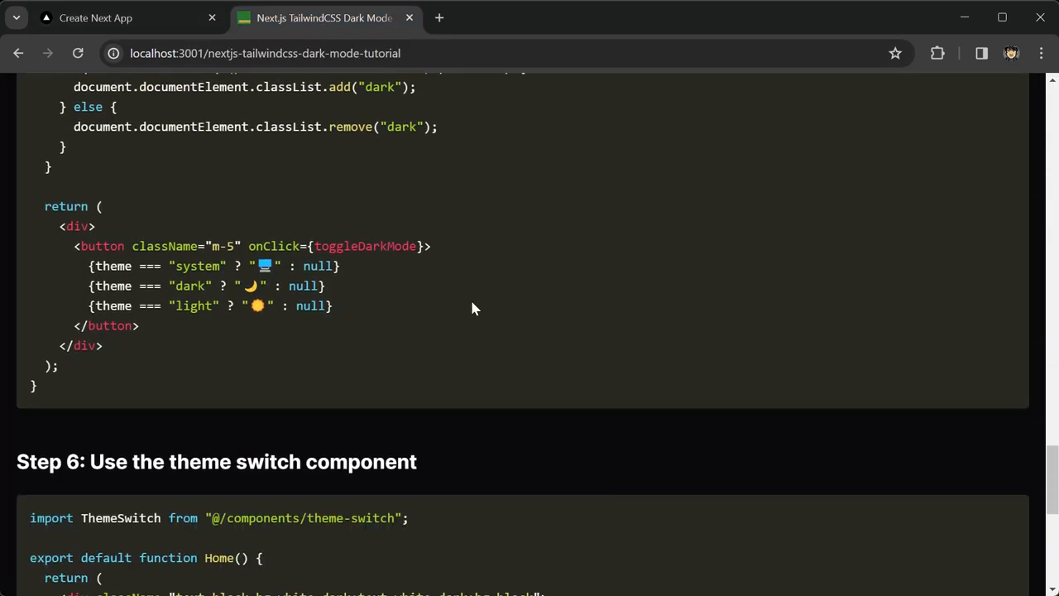
scroll(down, 3)
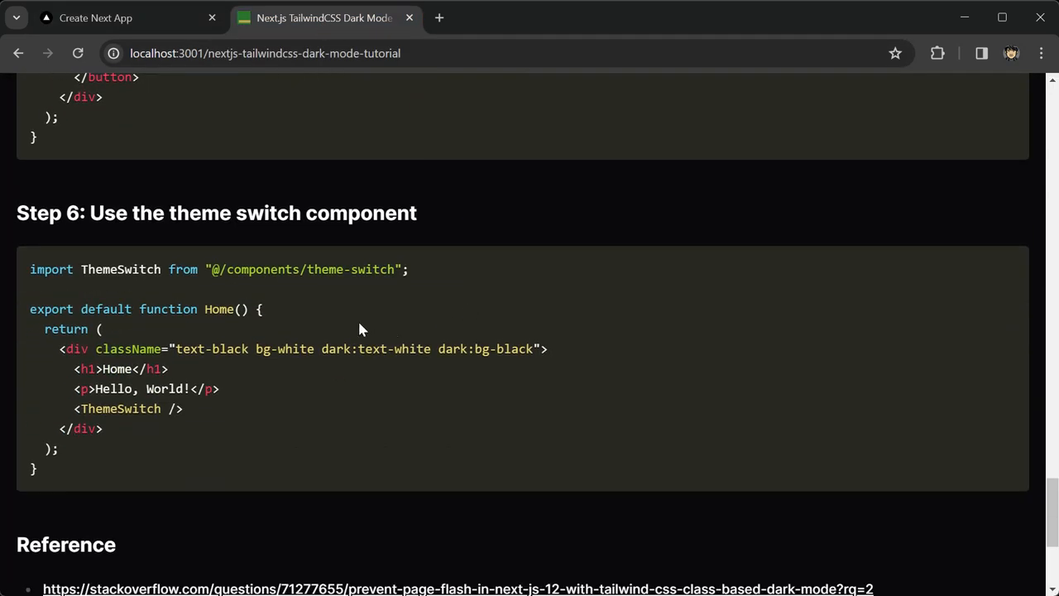
mouse_move(109, 223)
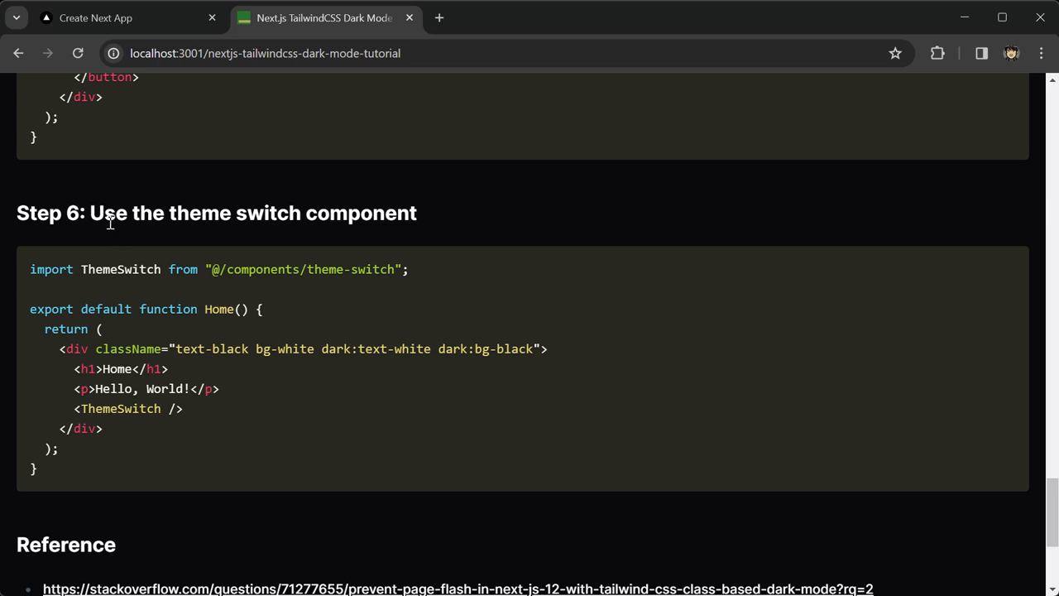
mouse_move(242, 221)
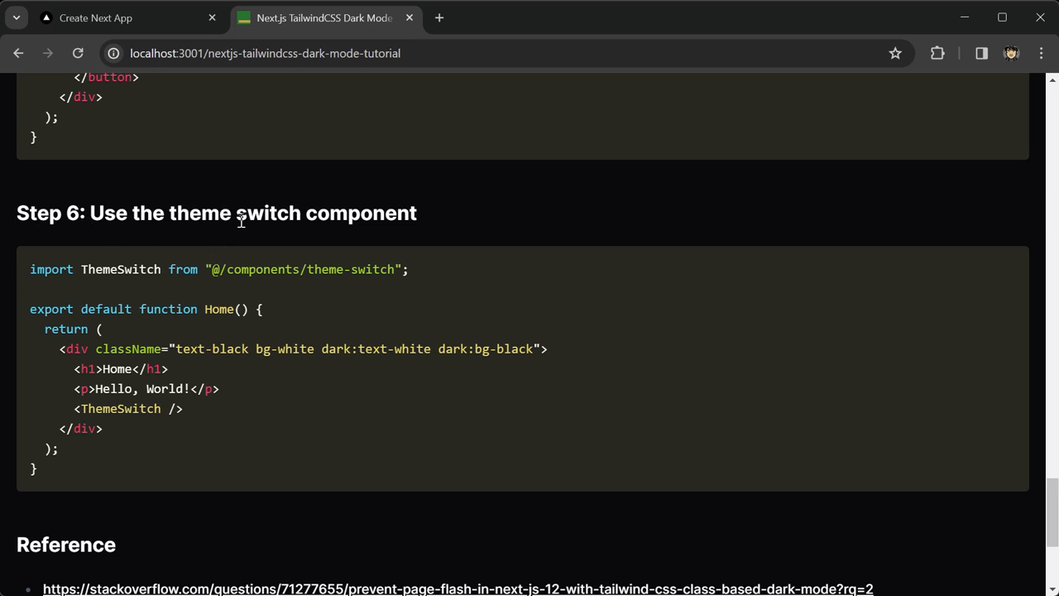
drag(96, 387, 182, 407)
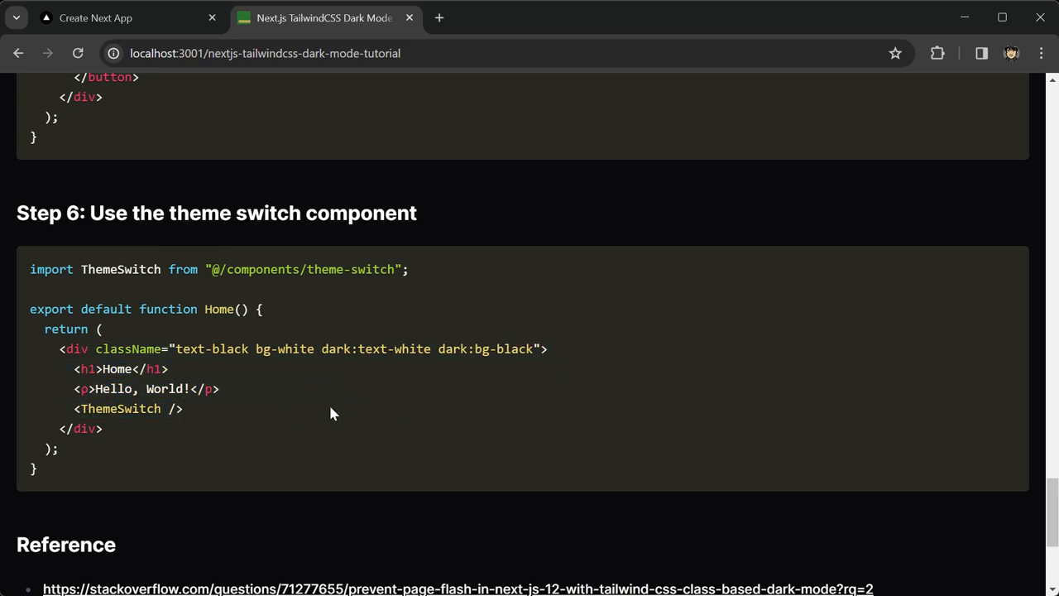
mouse_move(665, 364)
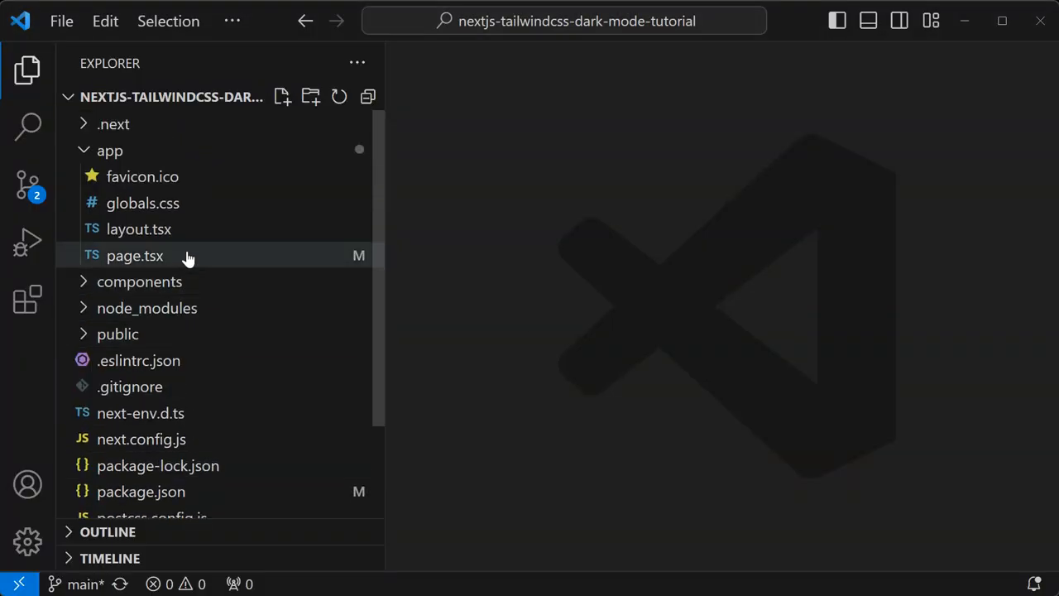
mouse_move(139, 228)
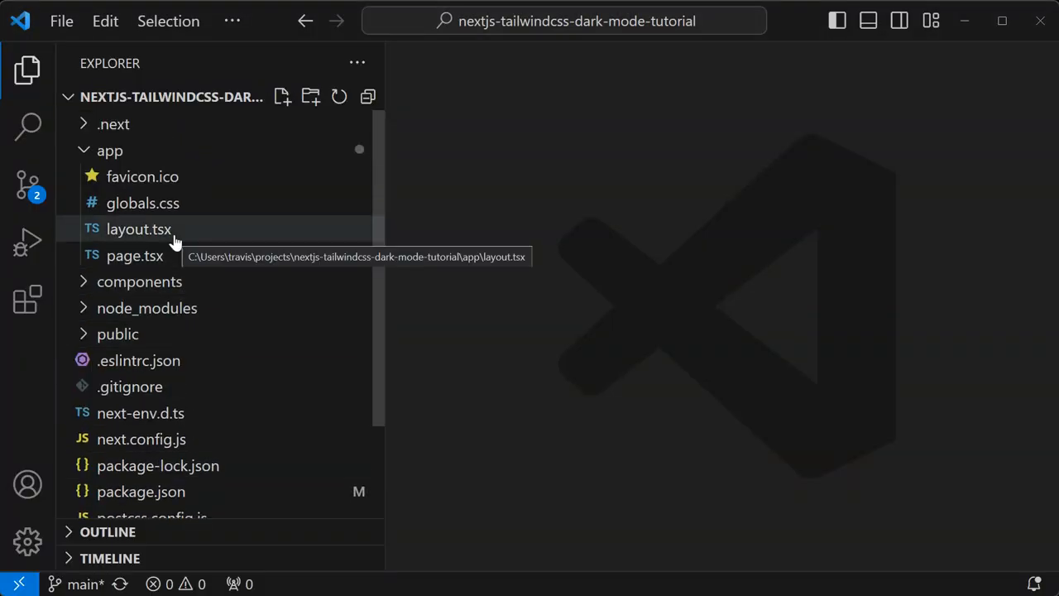
Step: In layout.tsx, comment out the inline <script dangerouslySetInnerHTML> dark-mode block and save
click(135, 255)
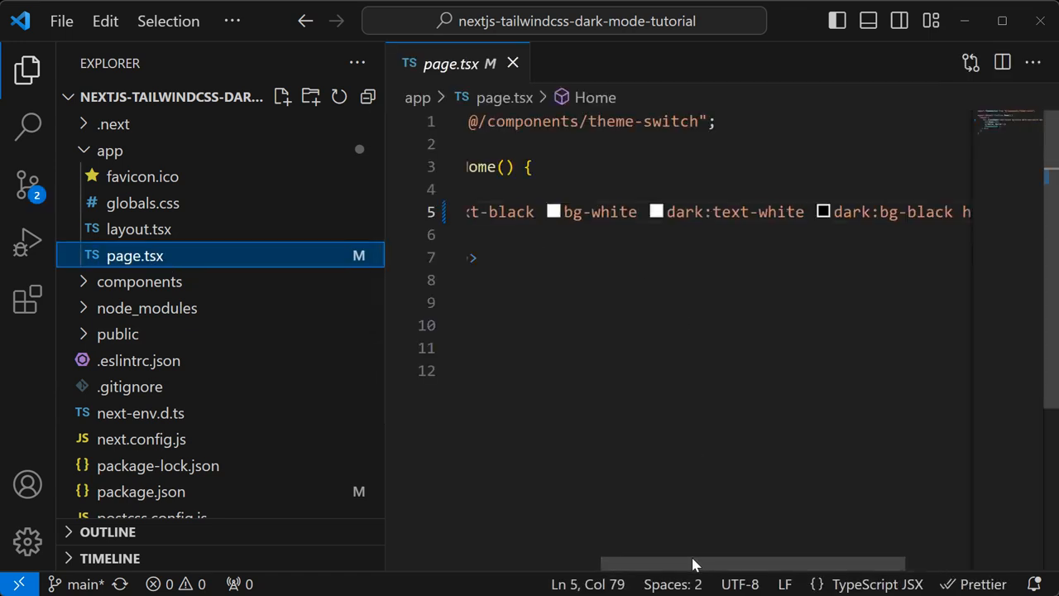
click(139, 228)
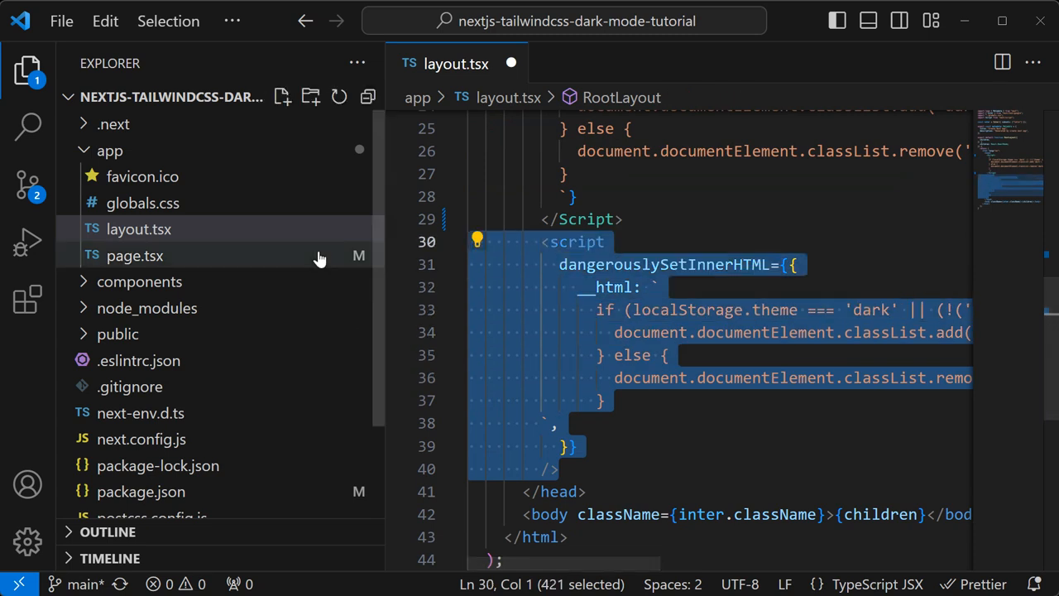
key(Ctrl+/)
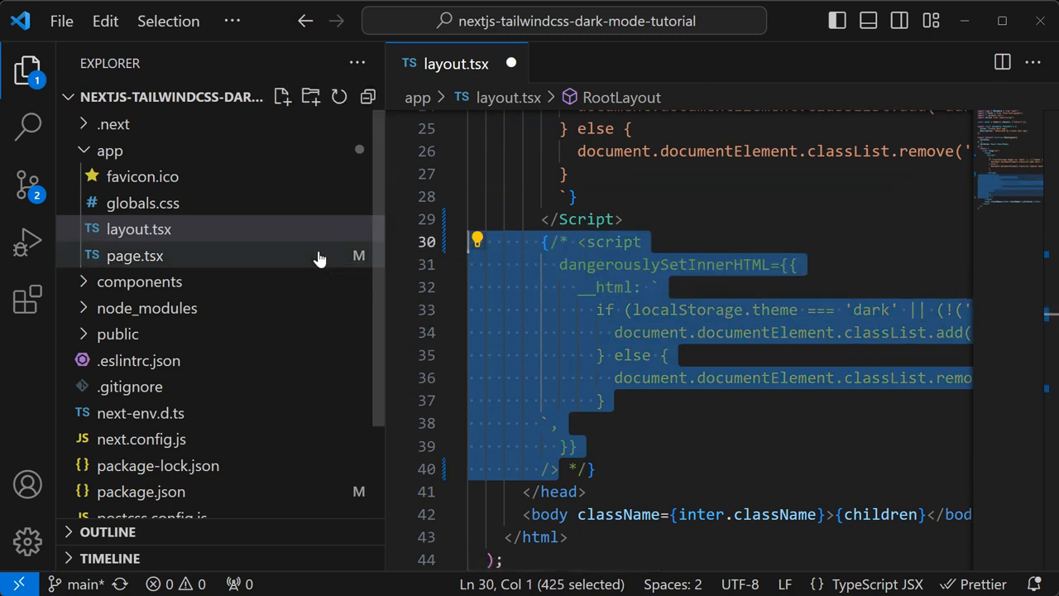
key(ctrl+s)
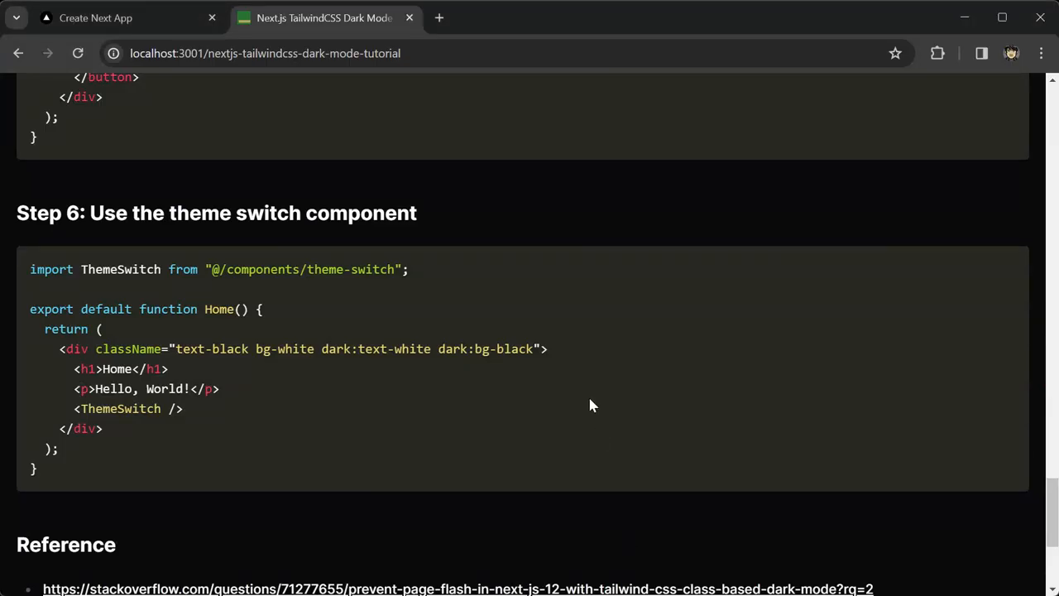
Step: Reload the localhost:3000 app several times with DevTools open to watch for a theme flash
click(116, 17)
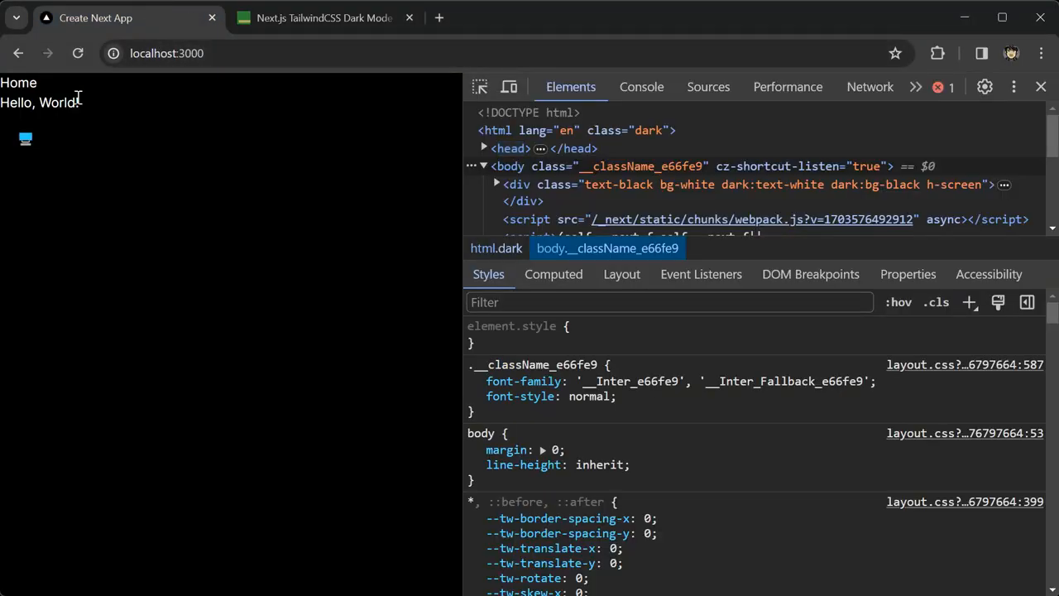
click(77, 53)
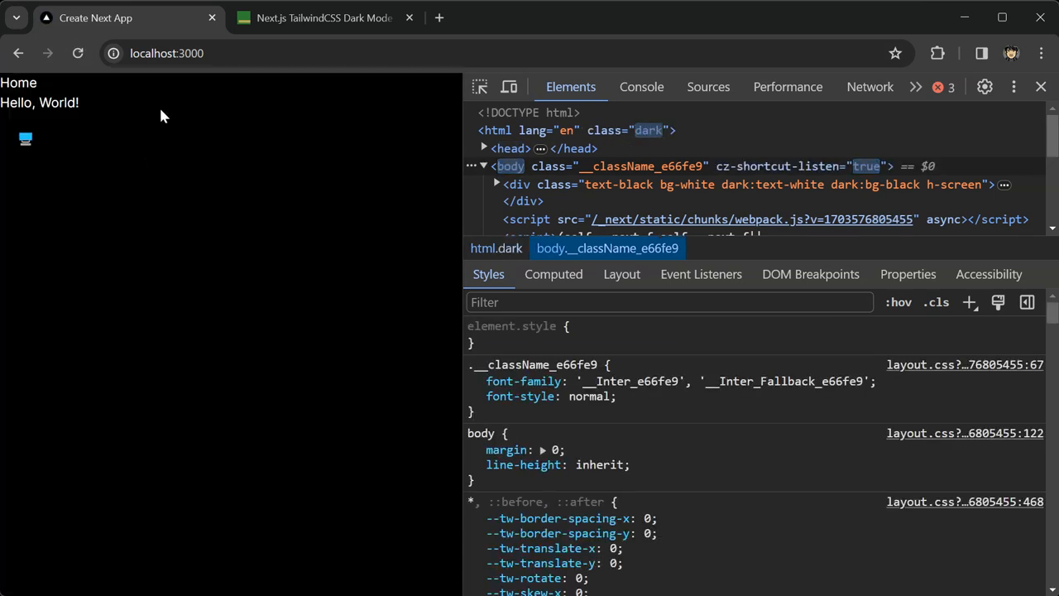
click(78, 53)
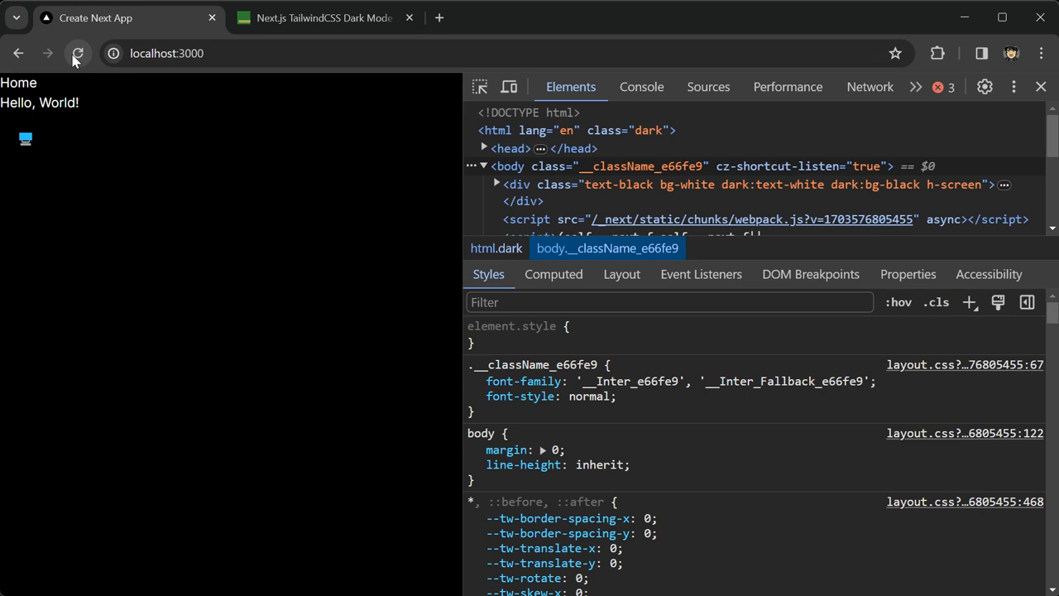
click(78, 53)
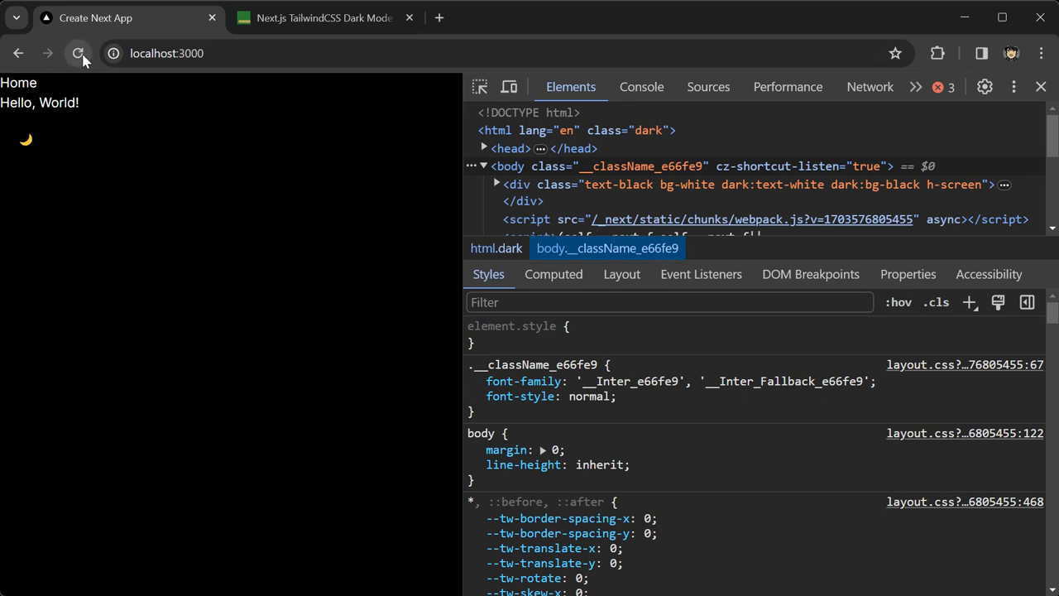
click(78, 53)
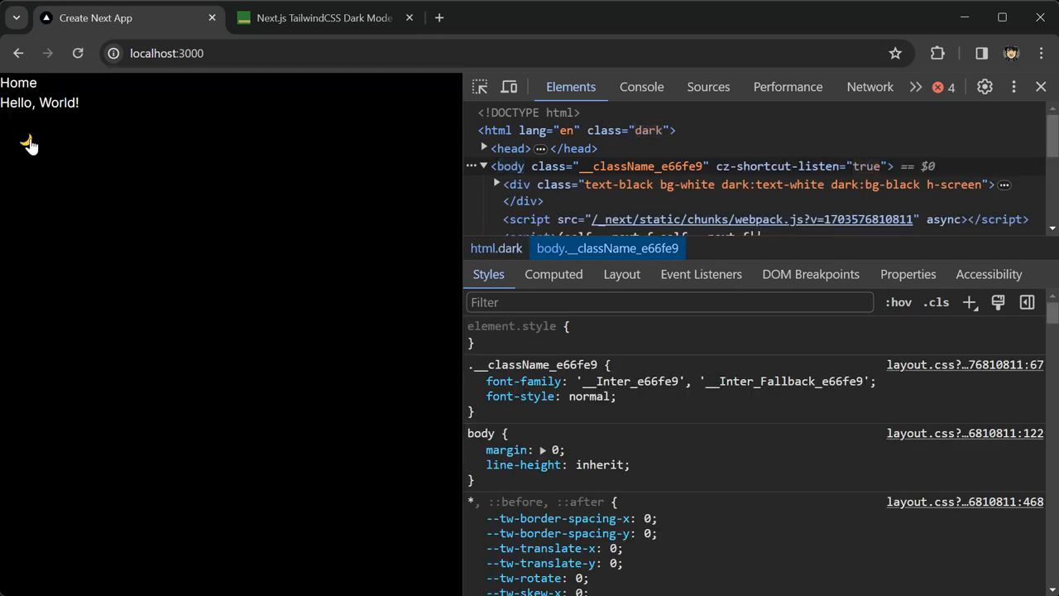